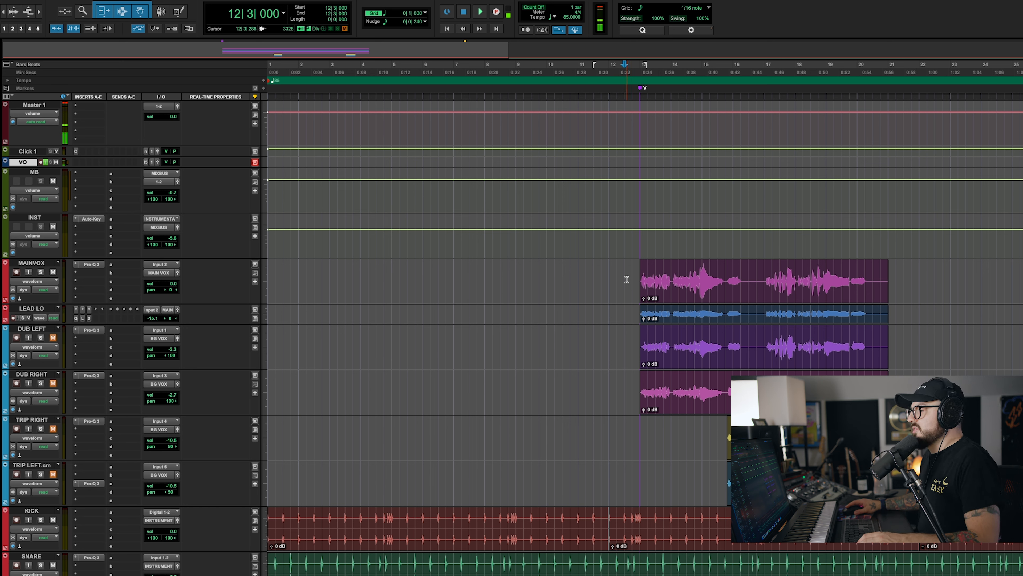
# Step: Audition the session briefly, then list the Tube-KC1's oversampling choices on the MAINVOX vocal
pyautogui.click(480, 12)
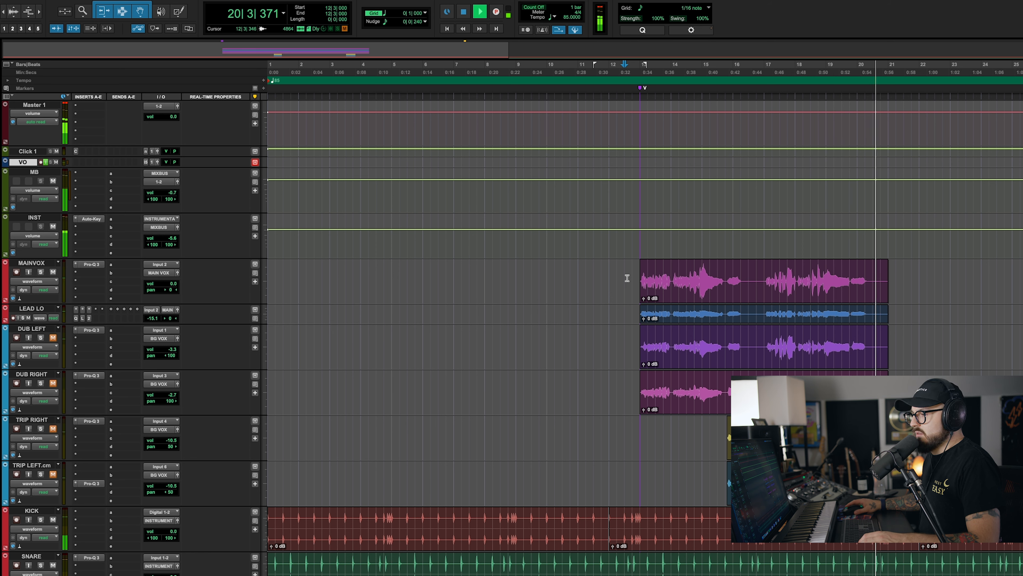
pyautogui.click(463, 12)
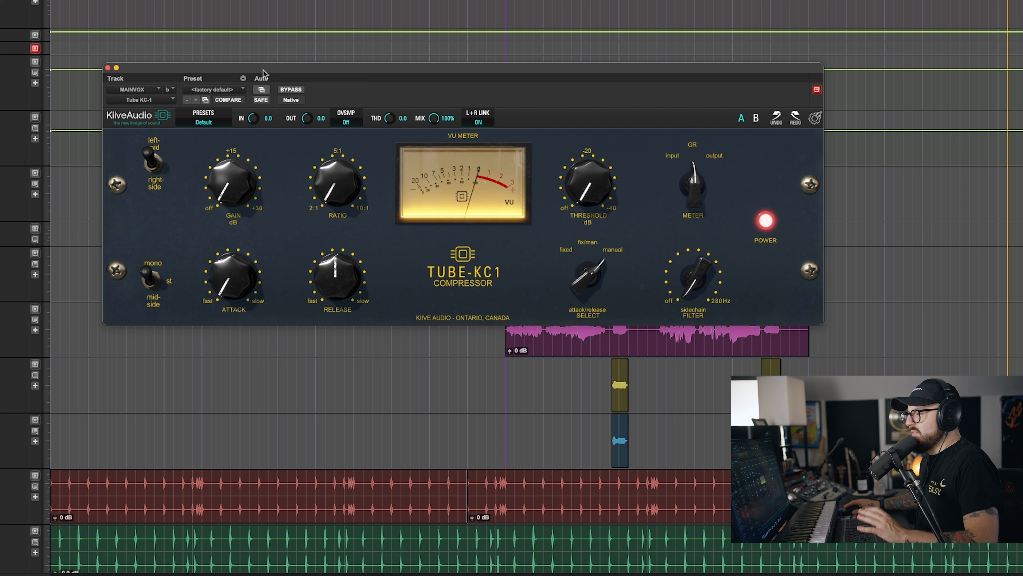
pyautogui.moveTo(313, 100)
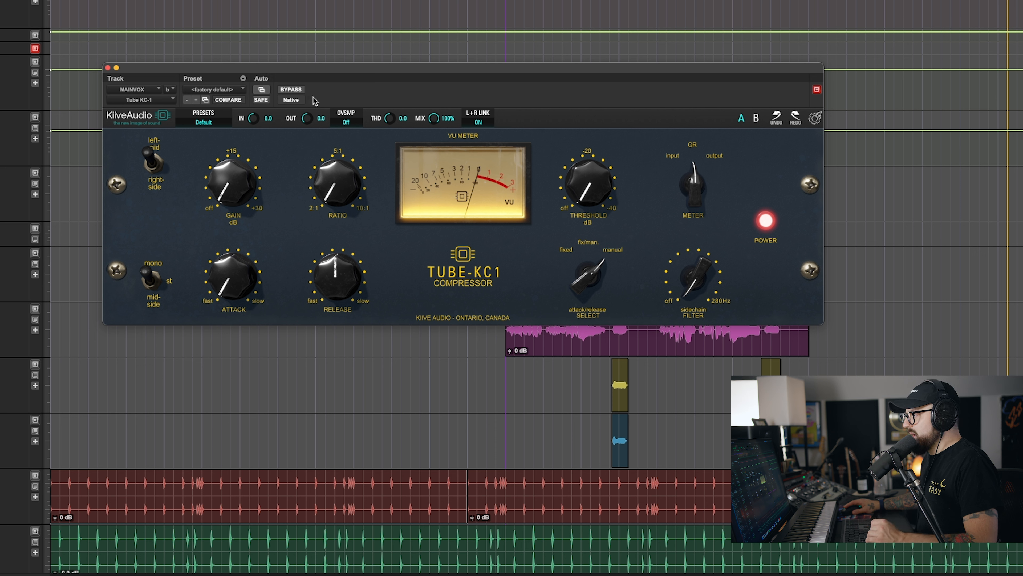
pyautogui.moveTo(314, 108)
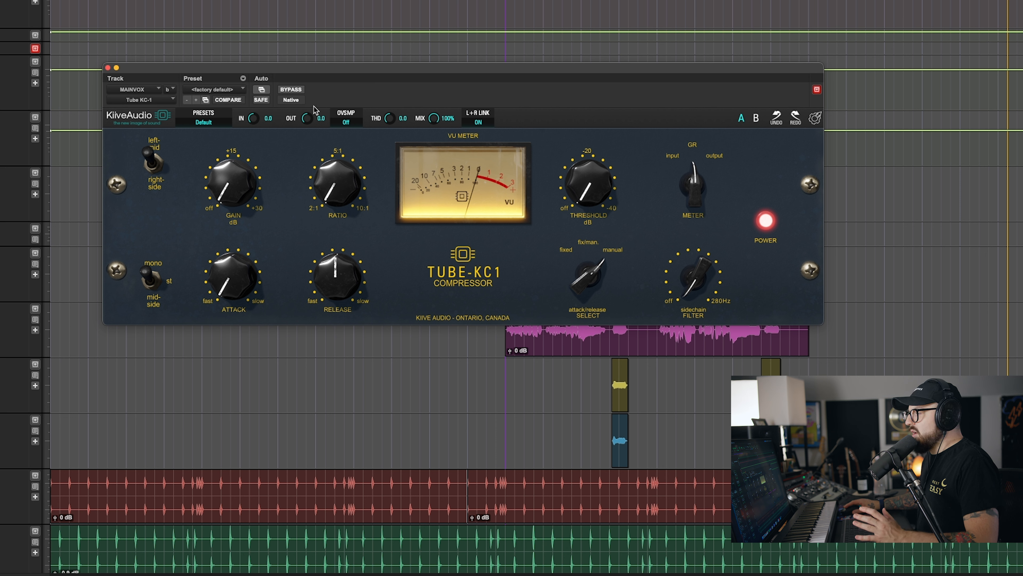
pyautogui.moveTo(356, 101)
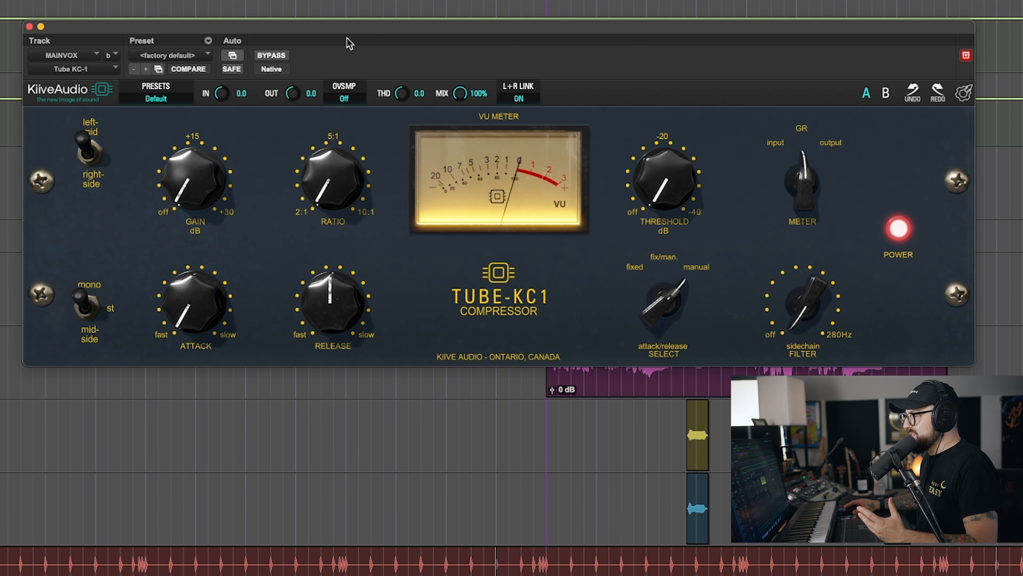
pyautogui.moveTo(346, 52)
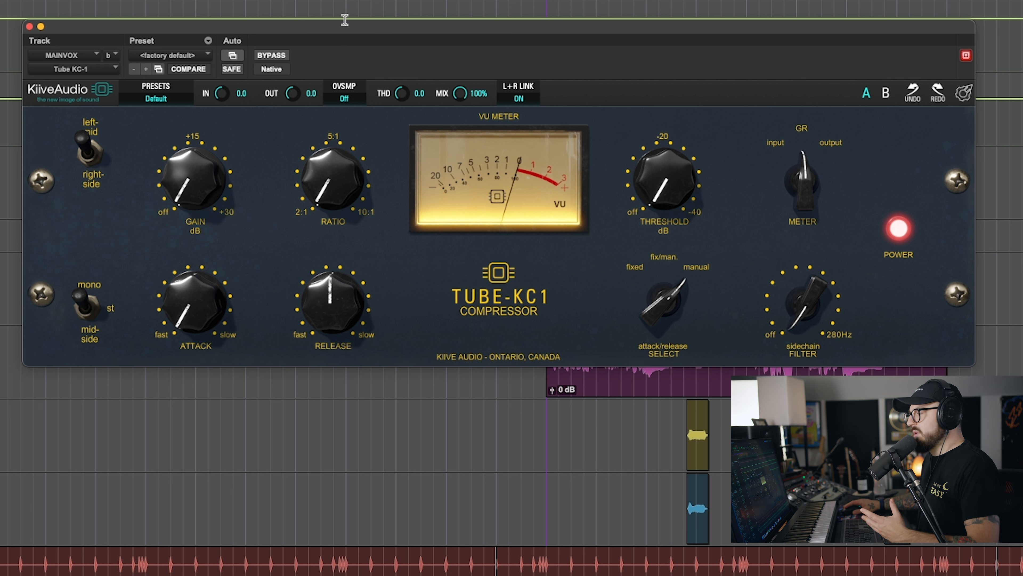
pyautogui.moveTo(344, 17)
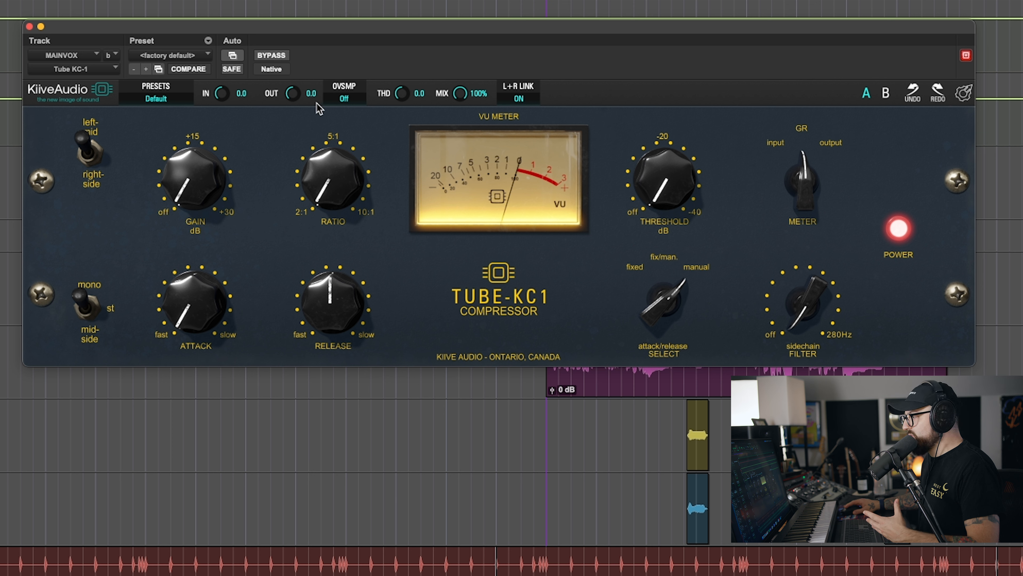
pyautogui.moveTo(128, 103)
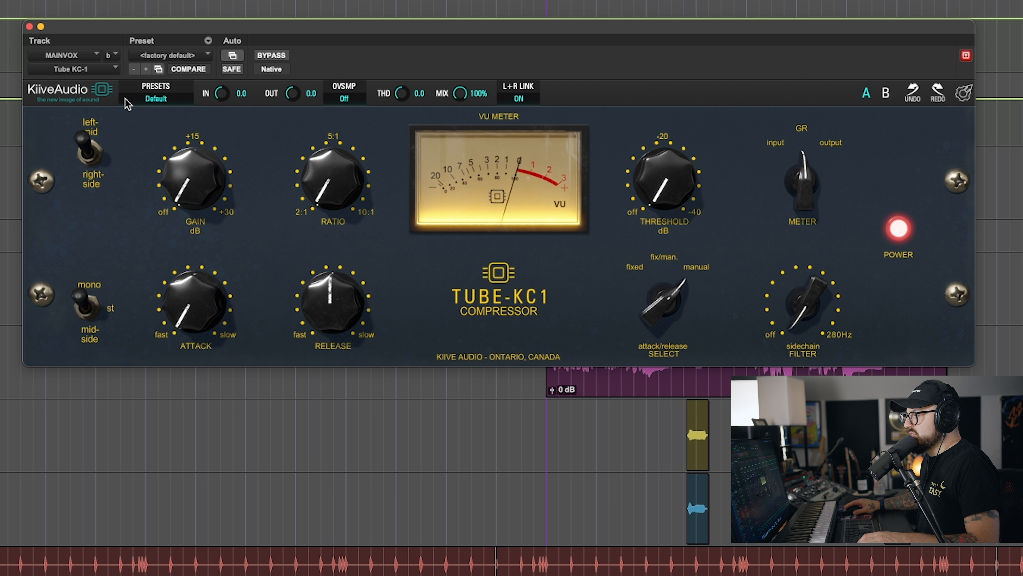
pyautogui.moveTo(177, 96)
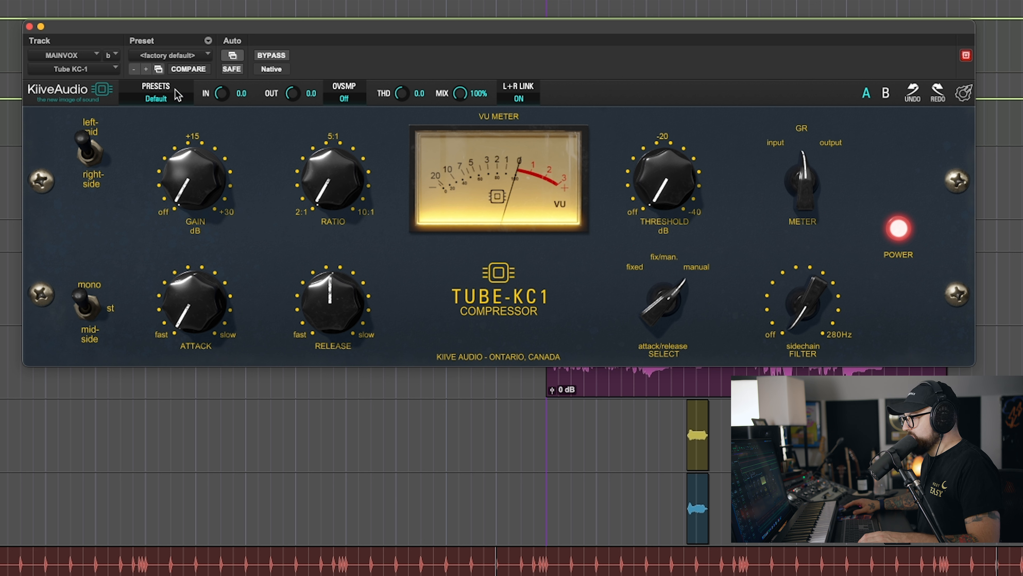
pyautogui.moveTo(274, 104)
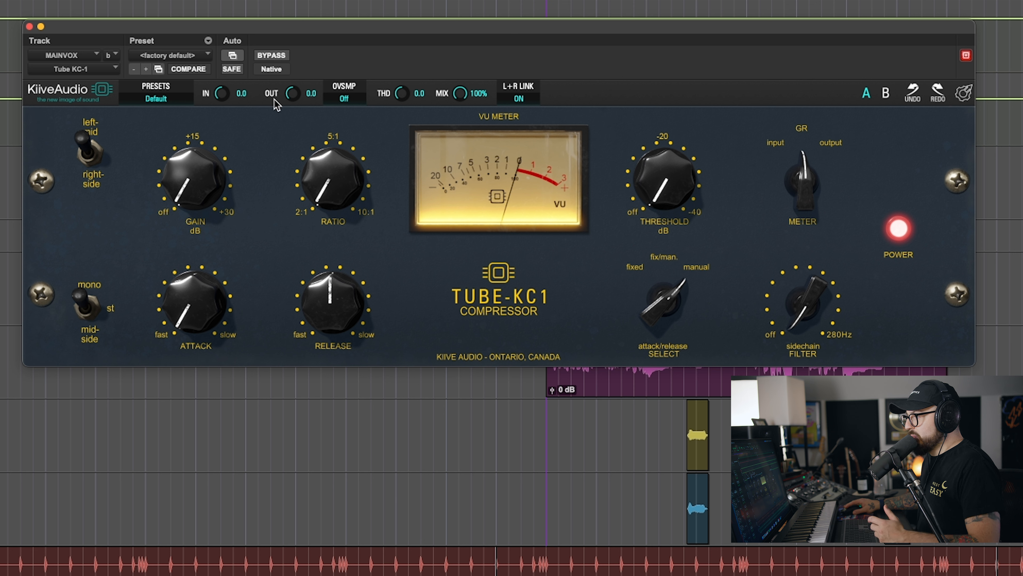
pyautogui.click(345, 91)
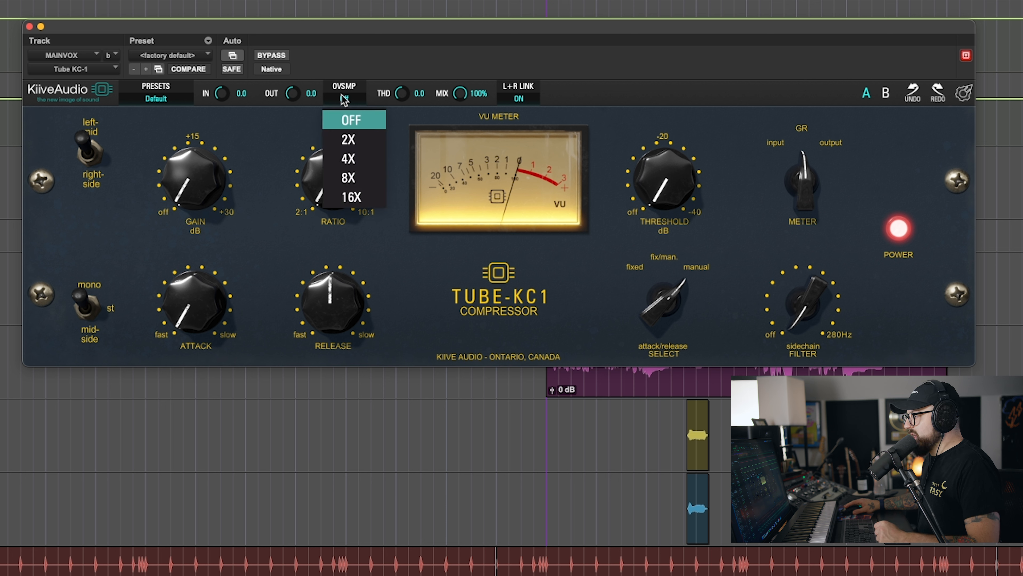
pyautogui.moveTo(358, 139)
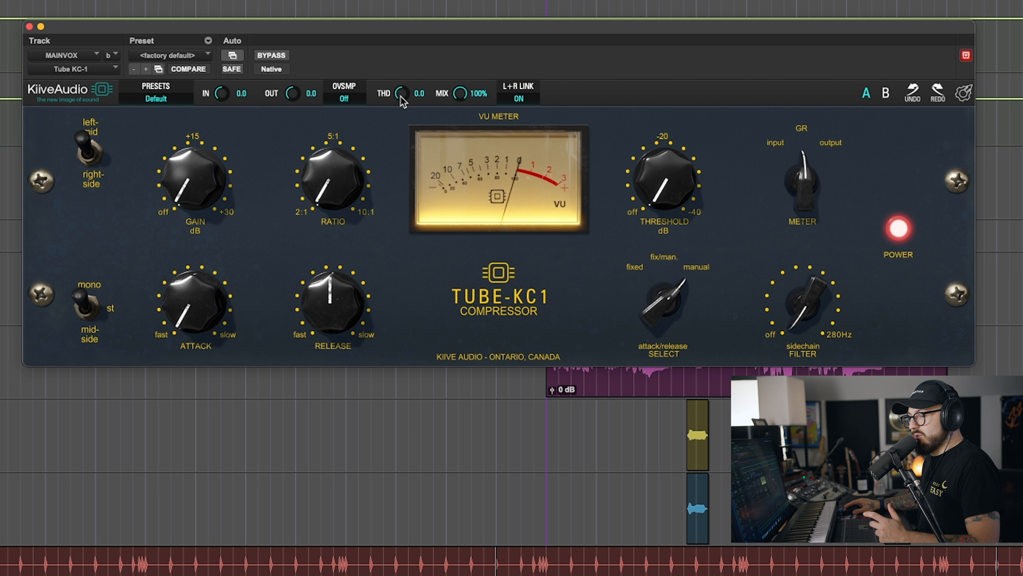
pyautogui.moveTo(395, 99)
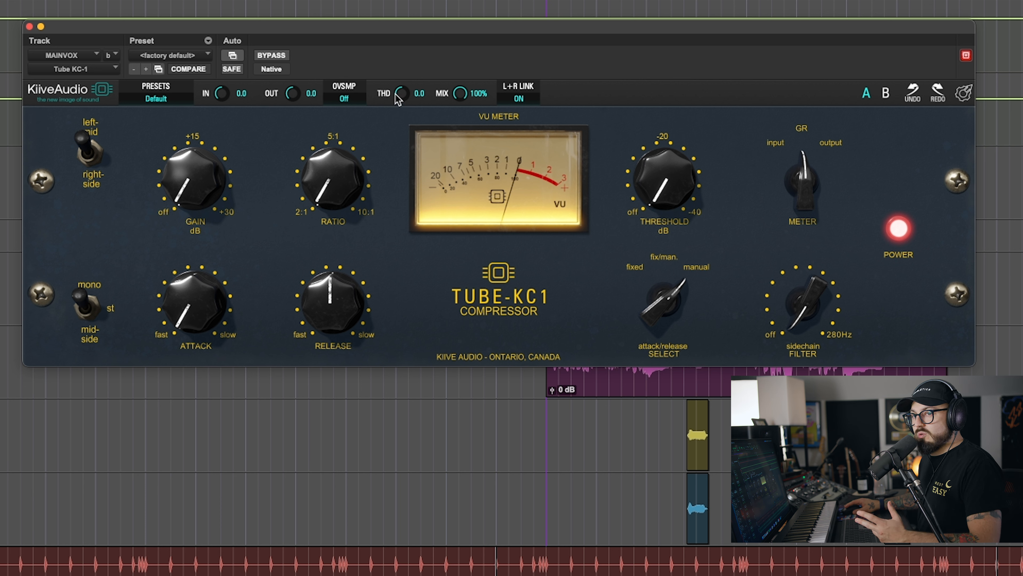
pyautogui.moveTo(396, 96)
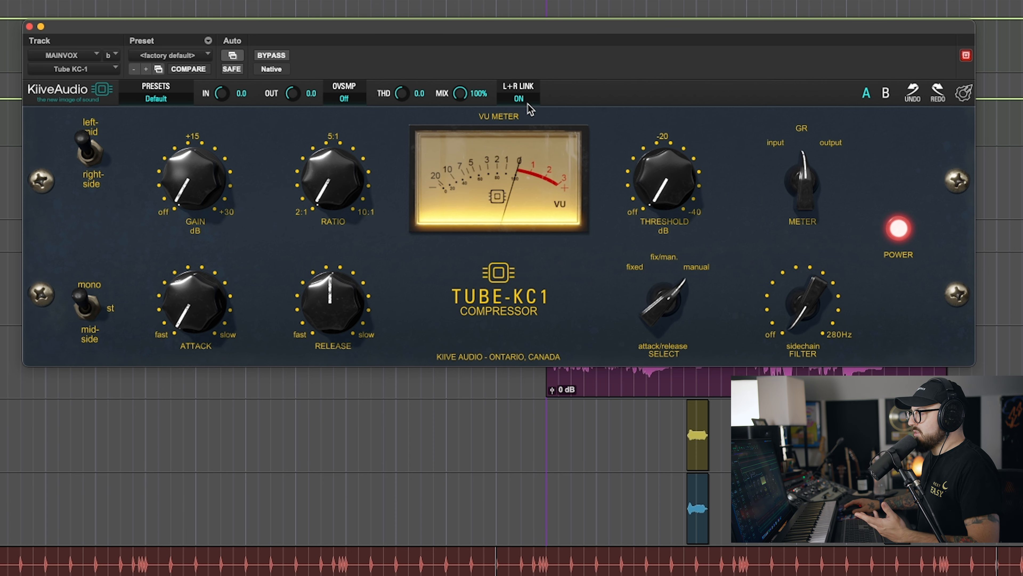
pyautogui.moveTo(542, 103)
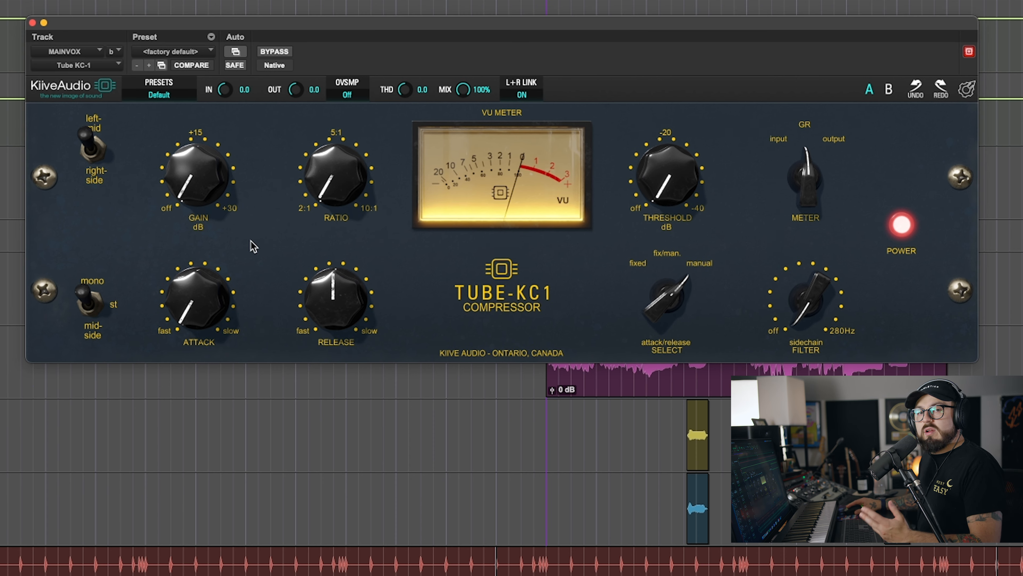
pyautogui.moveTo(250, 223)
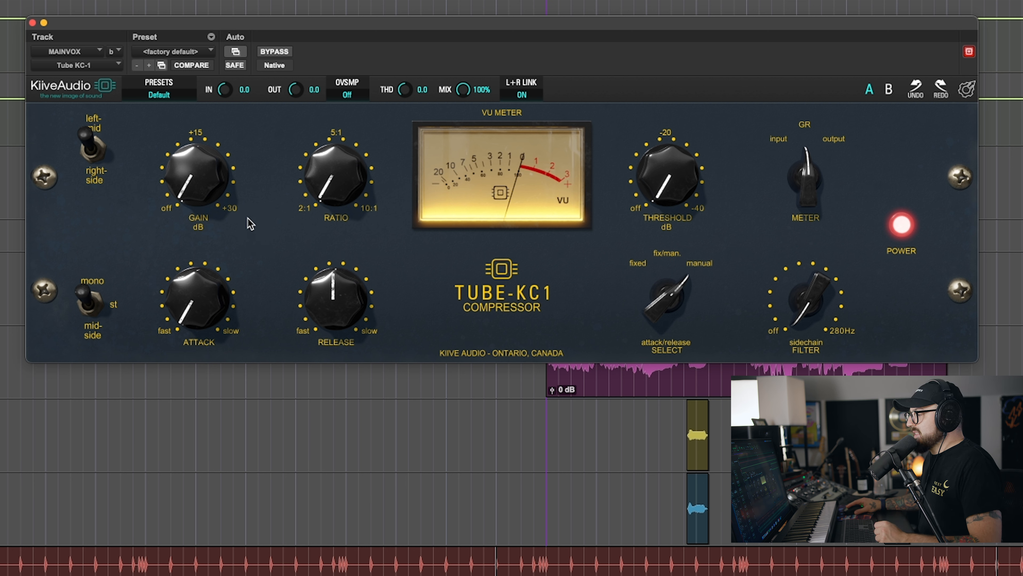
pyautogui.moveTo(199, 206)
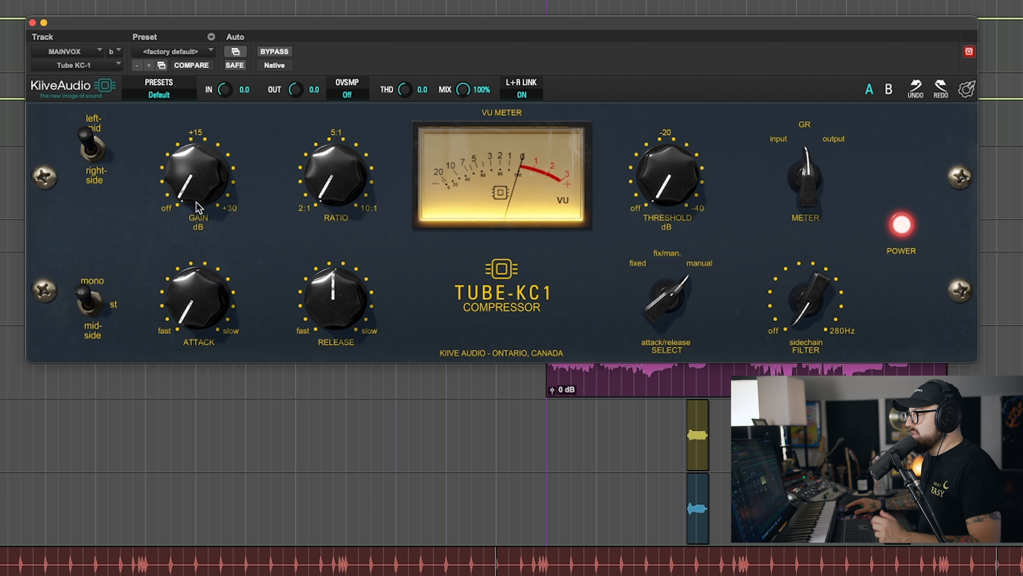
pyautogui.moveTo(199, 202)
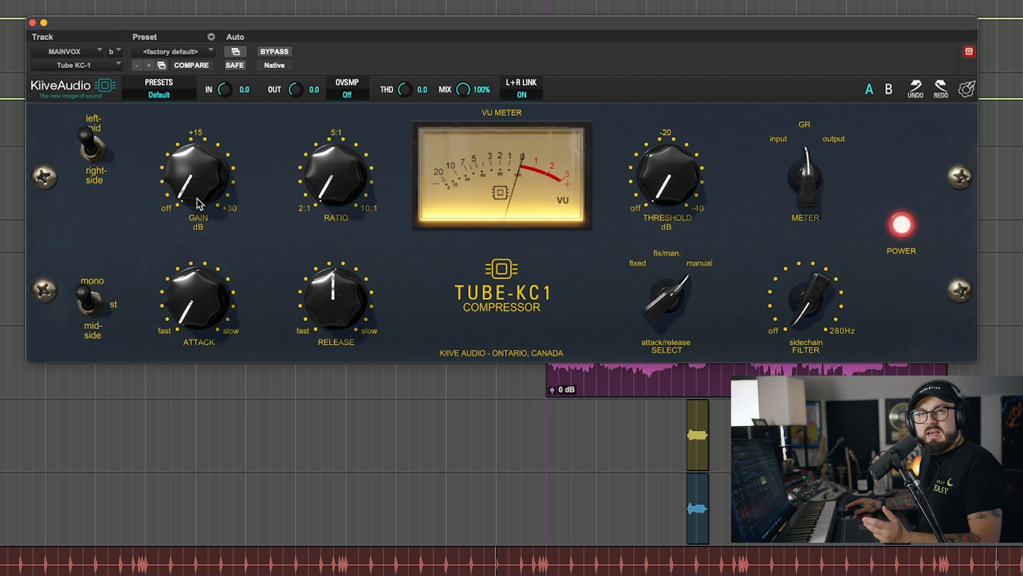
pyautogui.moveTo(203, 195)
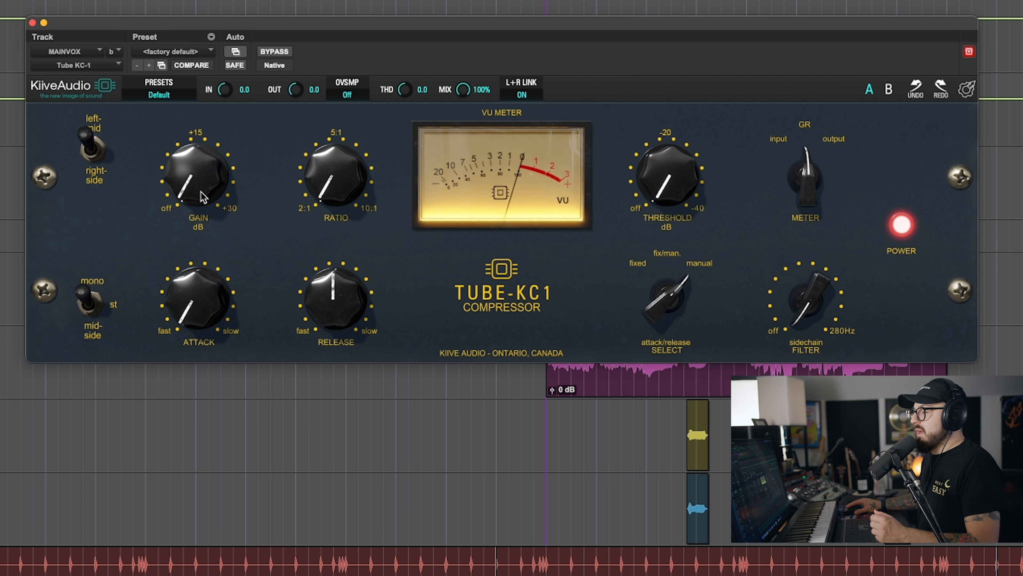
pyautogui.moveTo(225, 184)
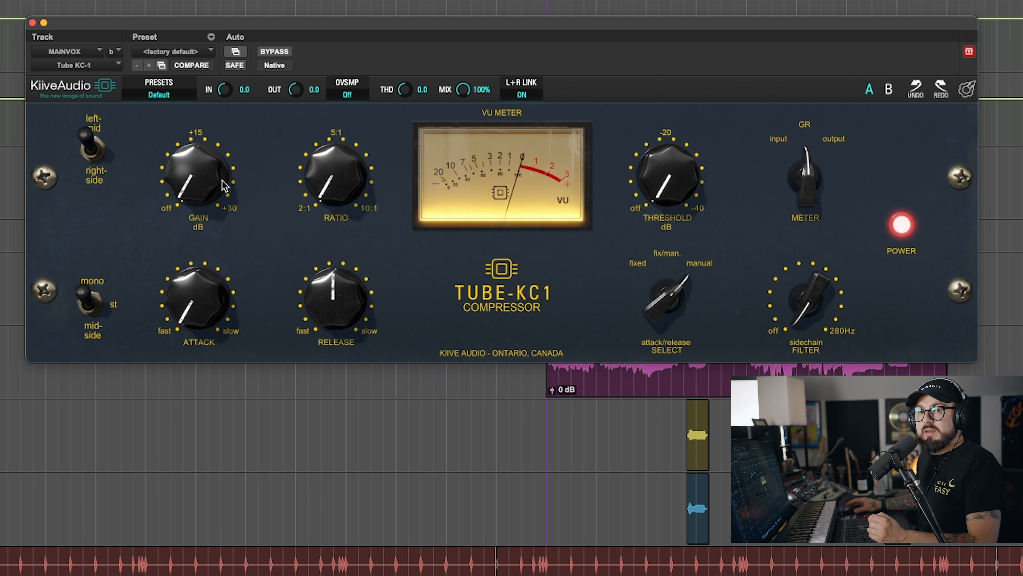
pyautogui.moveTo(364, 191)
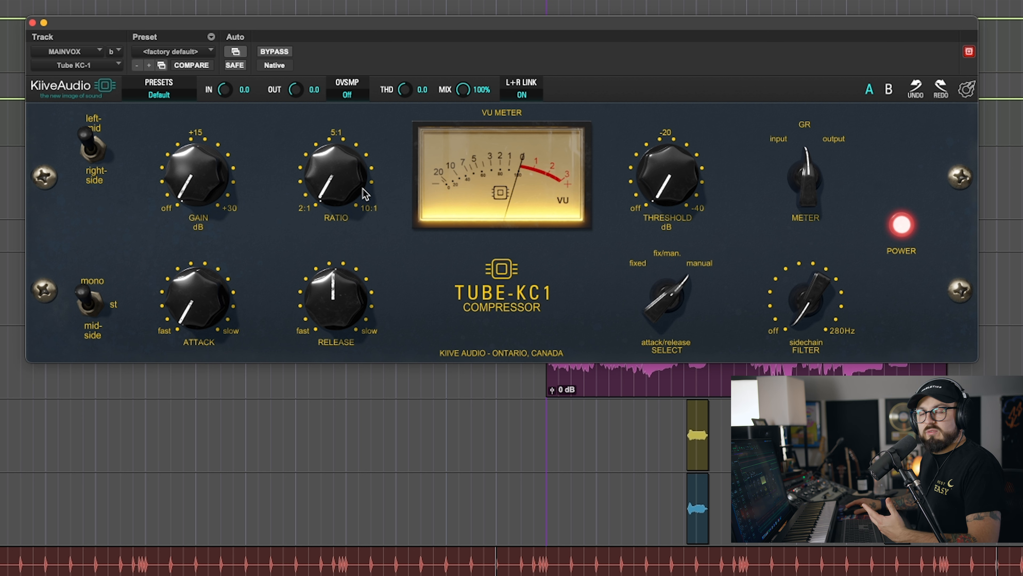
pyautogui.moveTo(396, 282)
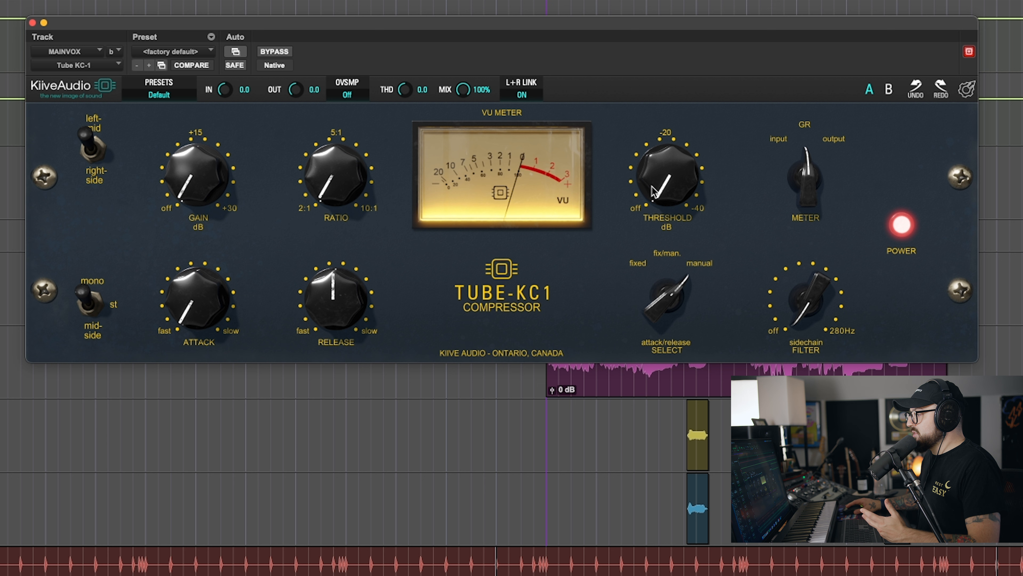
pyautogui.moveTo(820, 182)
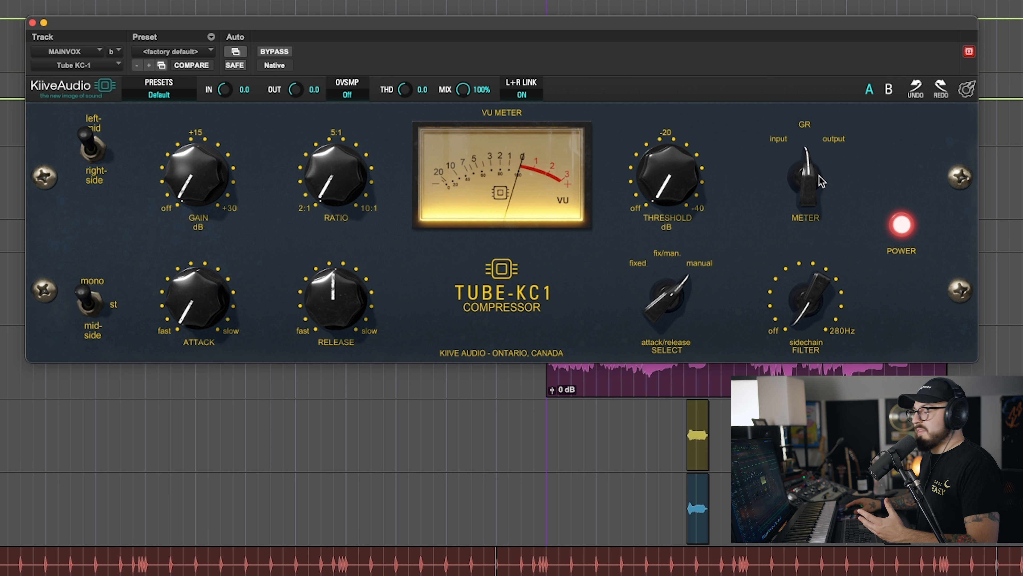
pyautogui.moveTo(813, 182)
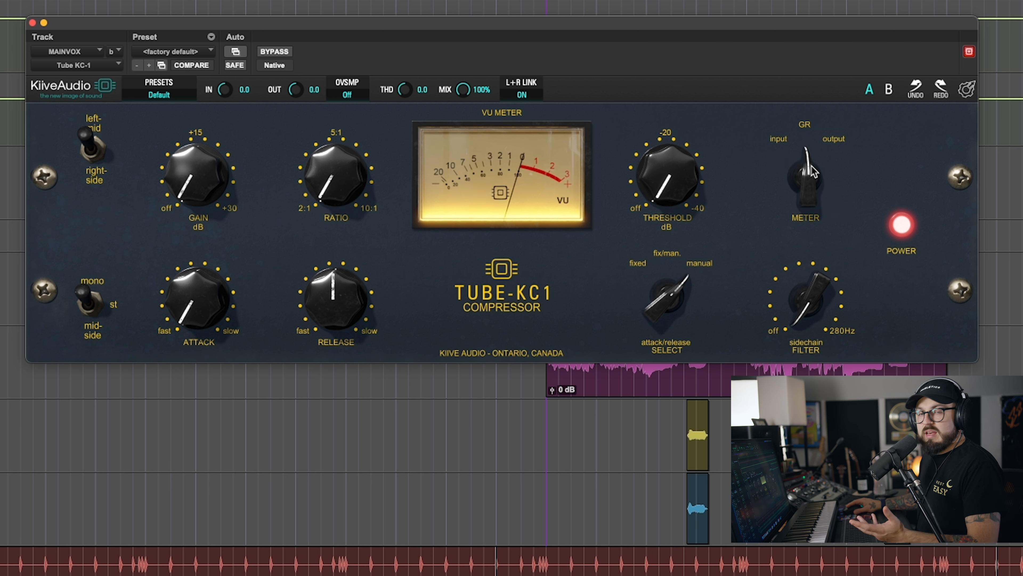
pyautogui.moveTo(817, 184)
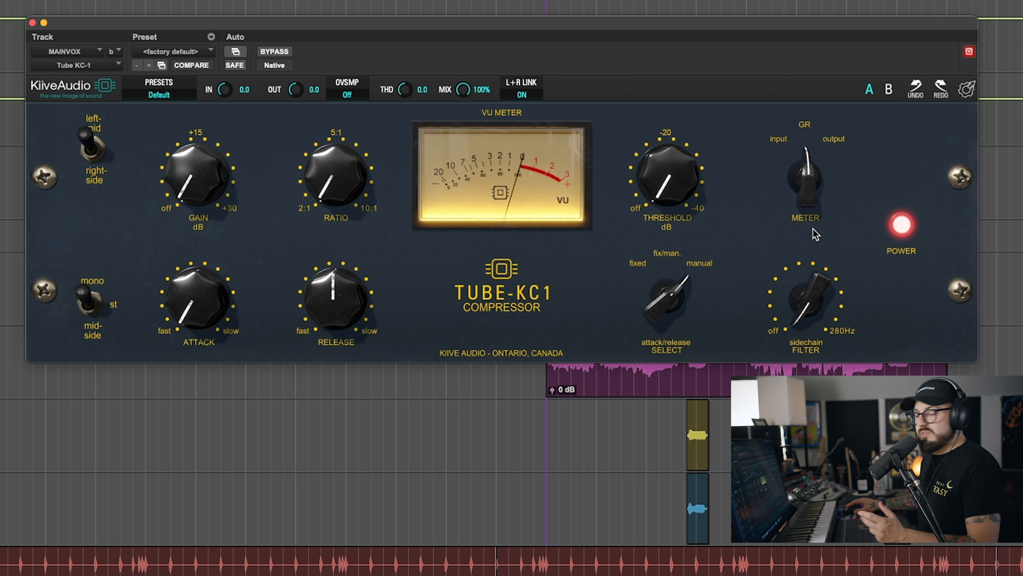
pyautogui.moveTo(663, 291)
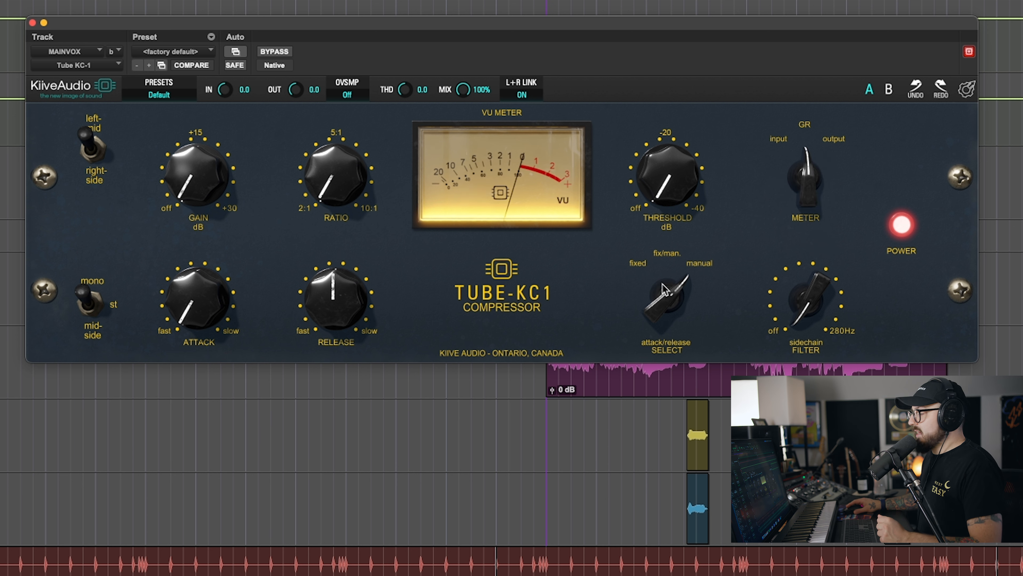
pyautogui.moveTo(639, 273)
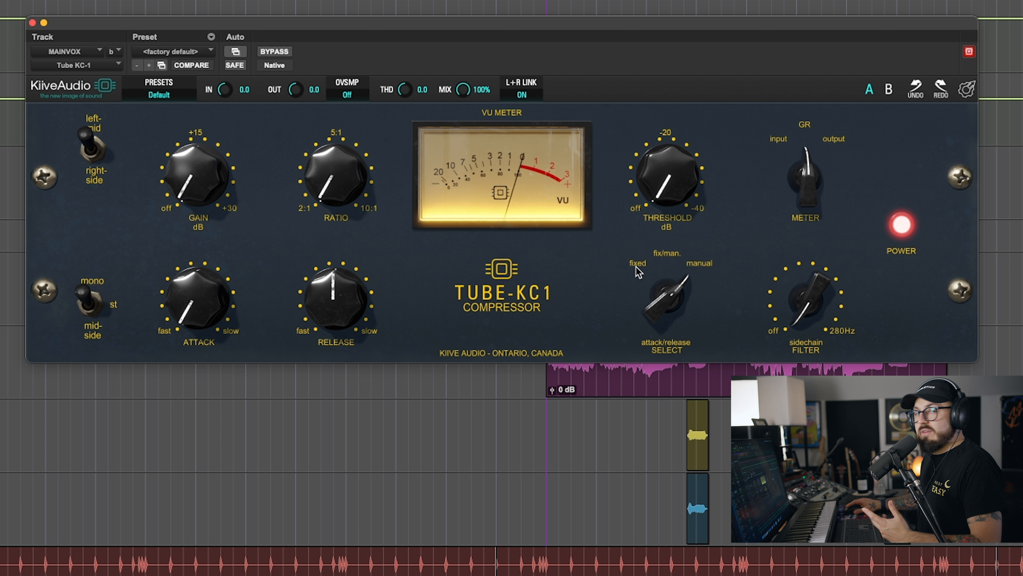
pyautogui.moveTo(671, 265)
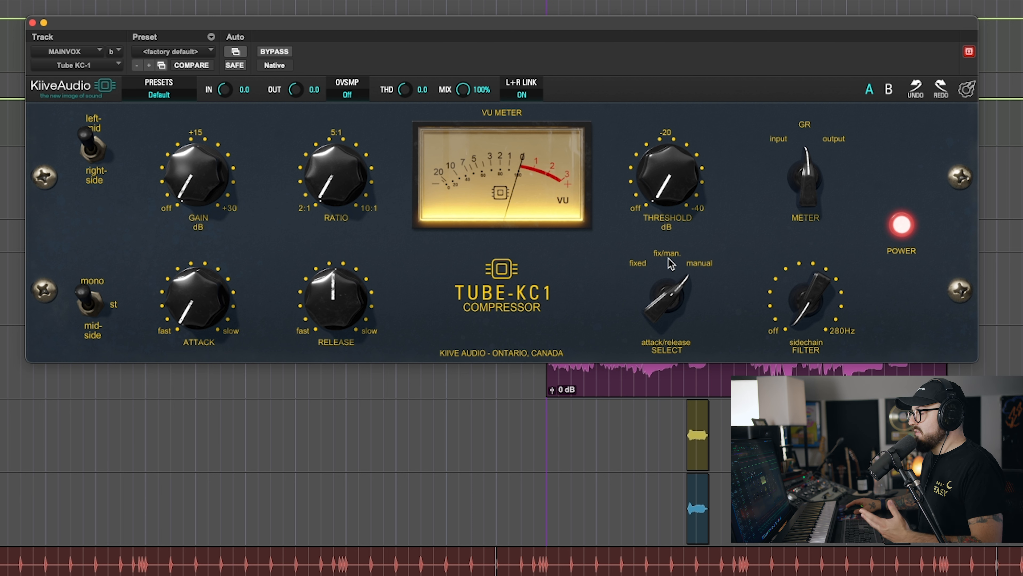
pyautogui.moveTo(682, 267)
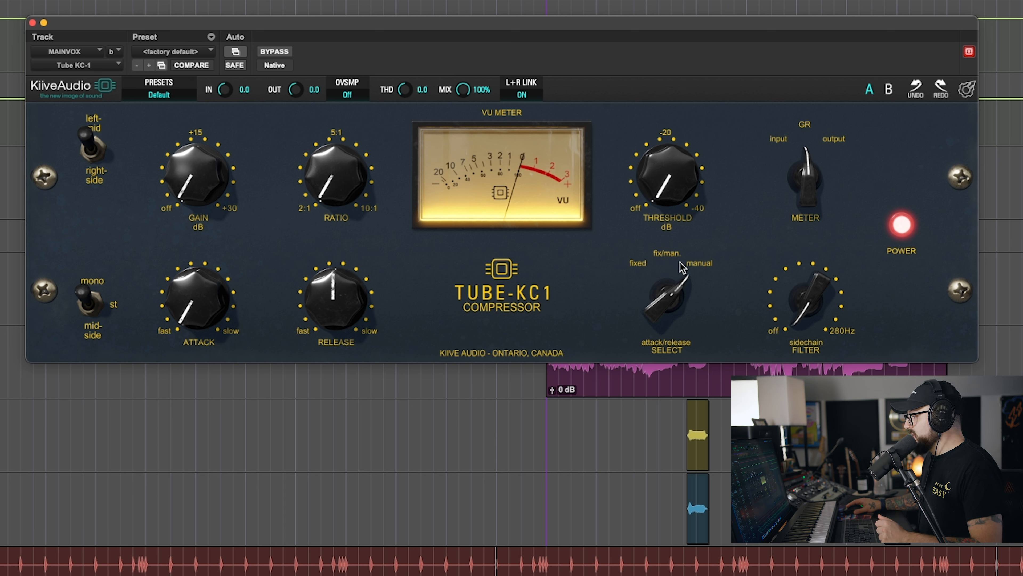
pyautogui.moveTo(684, 270)
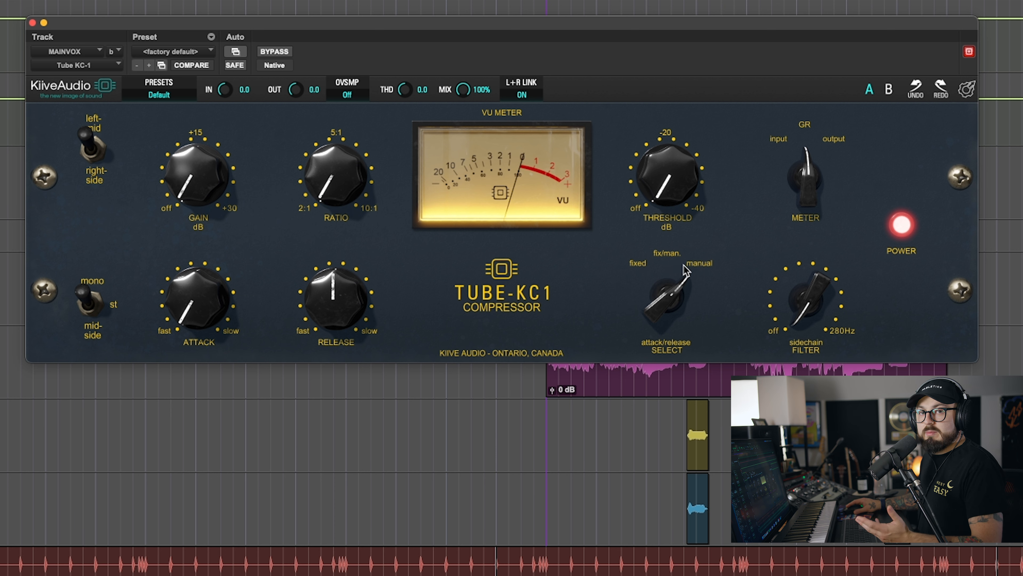
pyautogui.moveTo(887, 327)
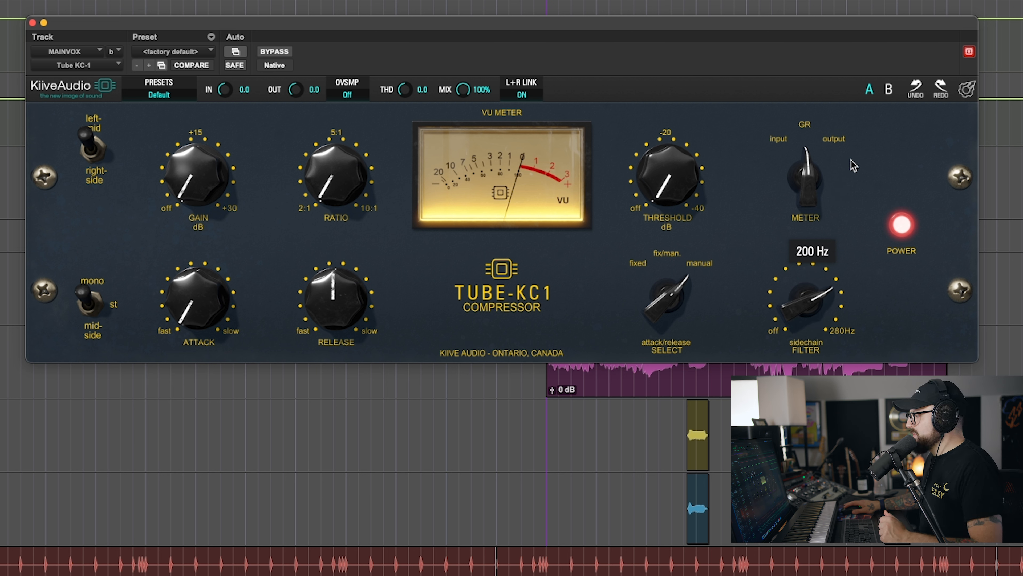
pyautogui.moveTo(808, 316)
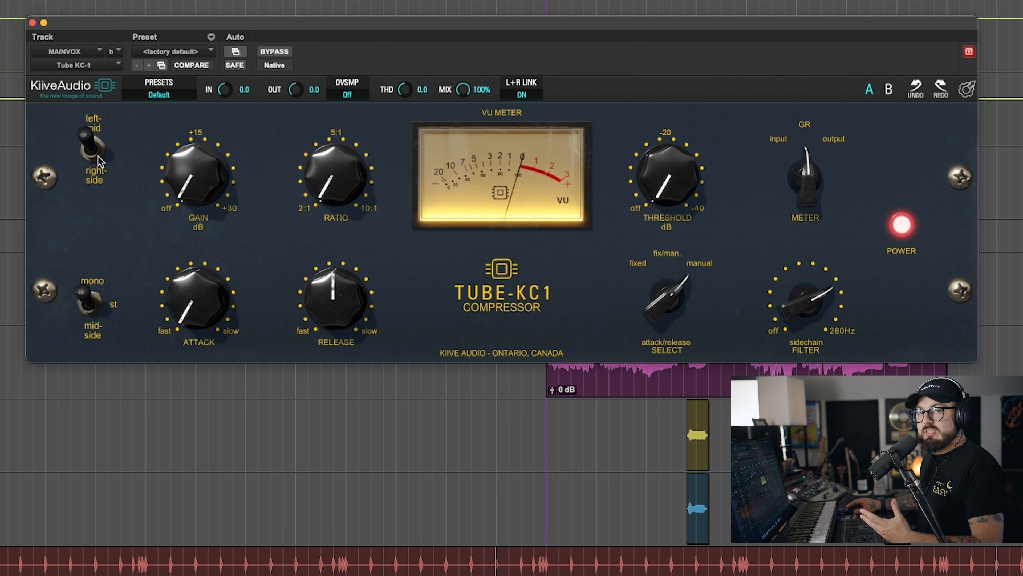
pyautogui.moveTo(111, 159)
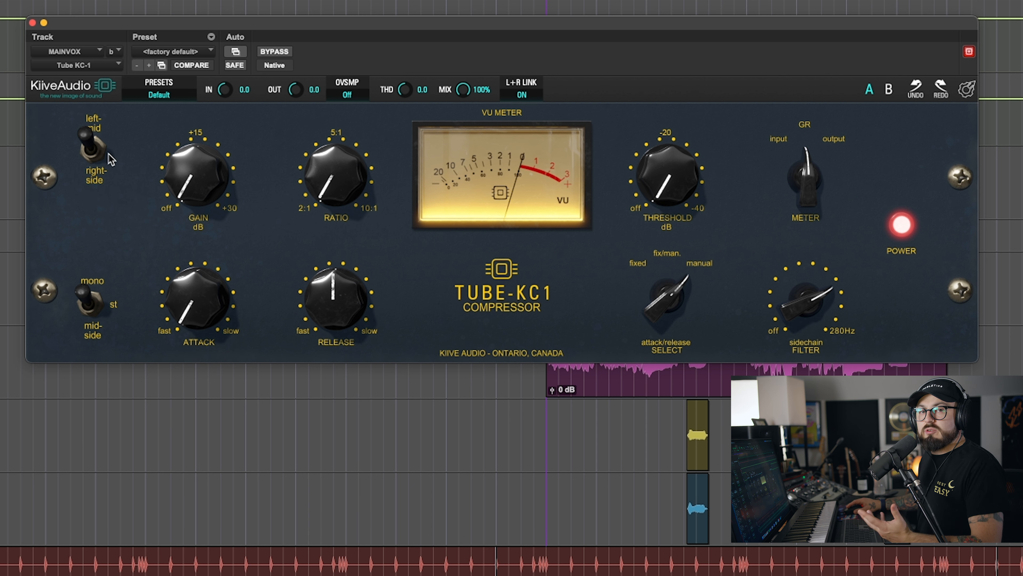
pyautogui.moveTo(119, 303)
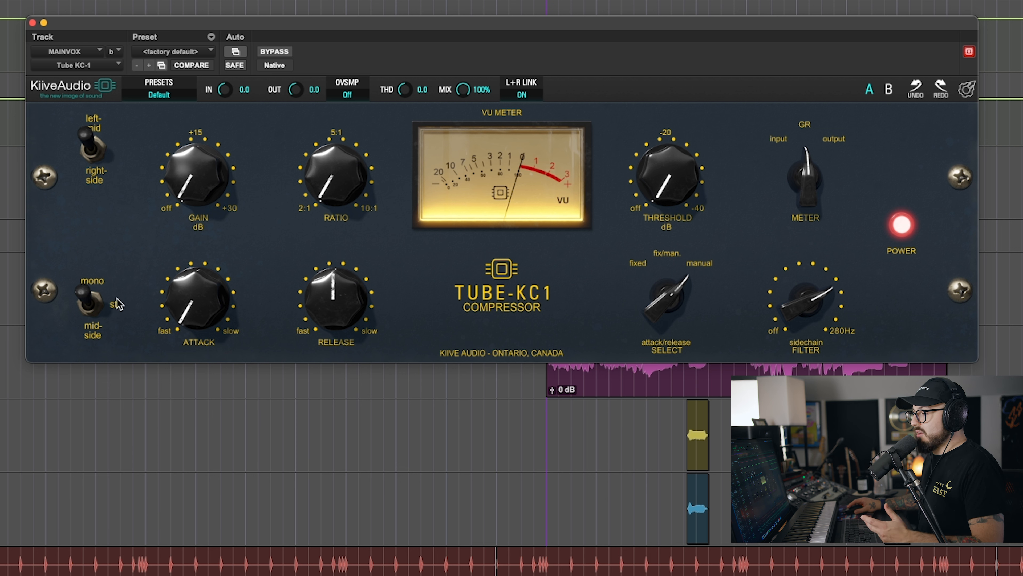
pyautogui.moveTo(108, 329)
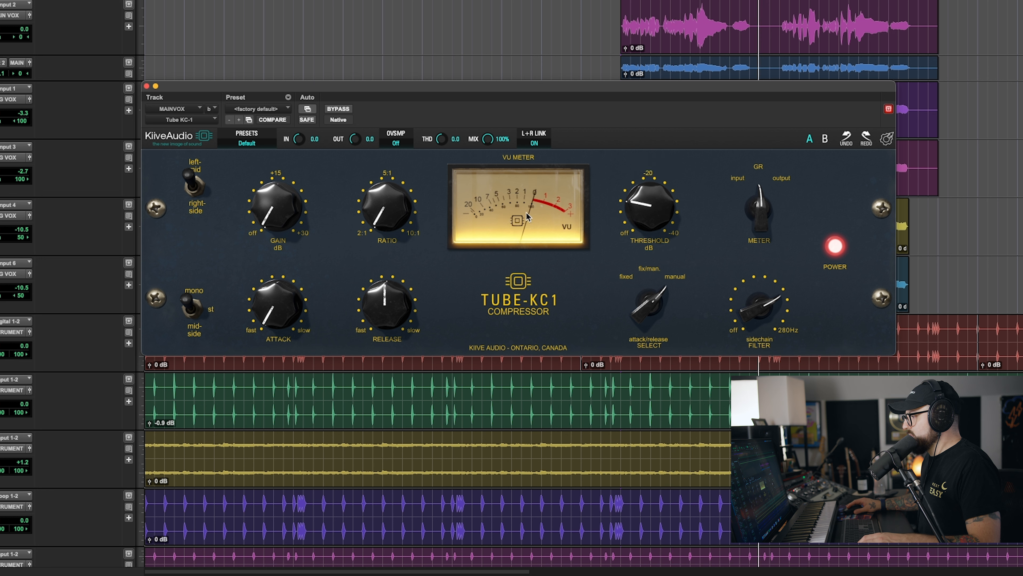
pyautogui.moveTo(37, 38)
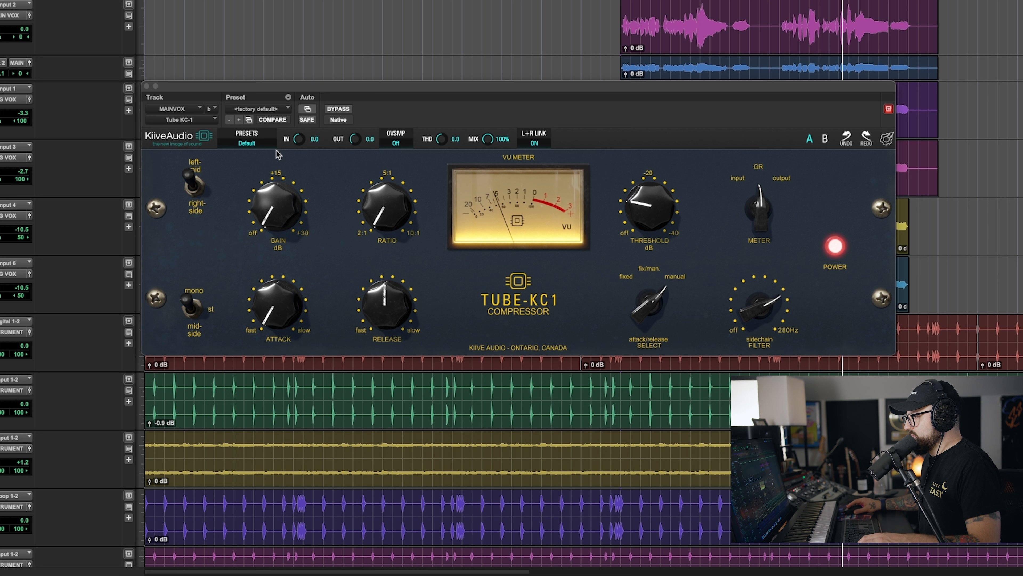
pyautogui.moveTo(289, 300)
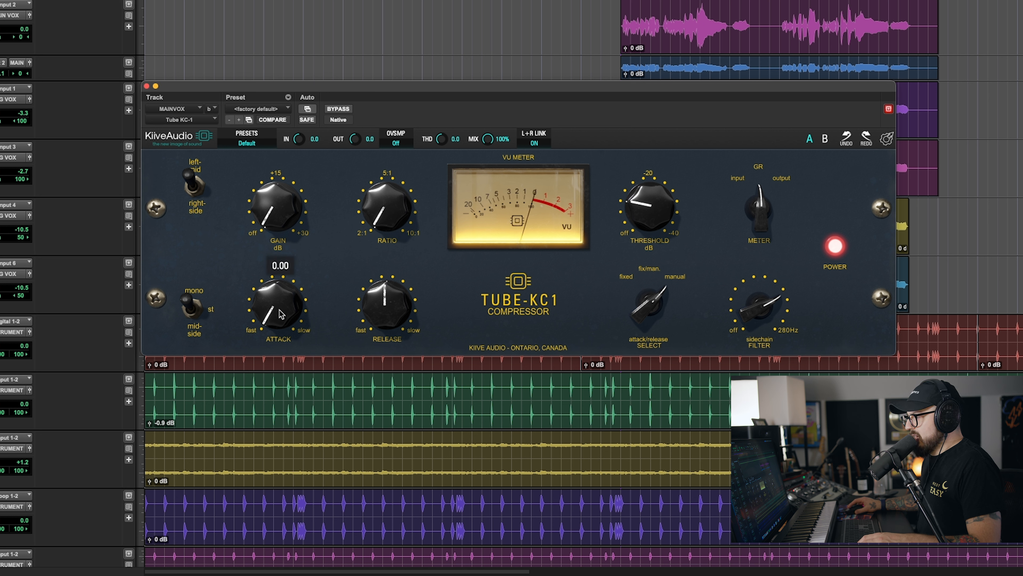
# Step: Turn the vocal compressor's Attack fully to its fastest setting
pyautogui.moveTo(277, 303); pyautogui.dragTo(276, 281)
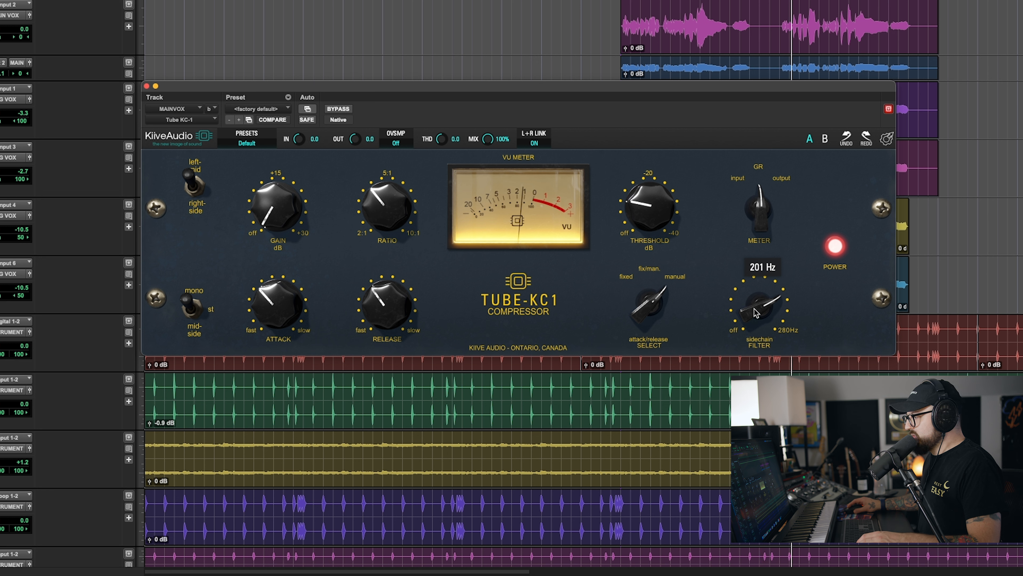
pyautogui.moveTo(157, 169)
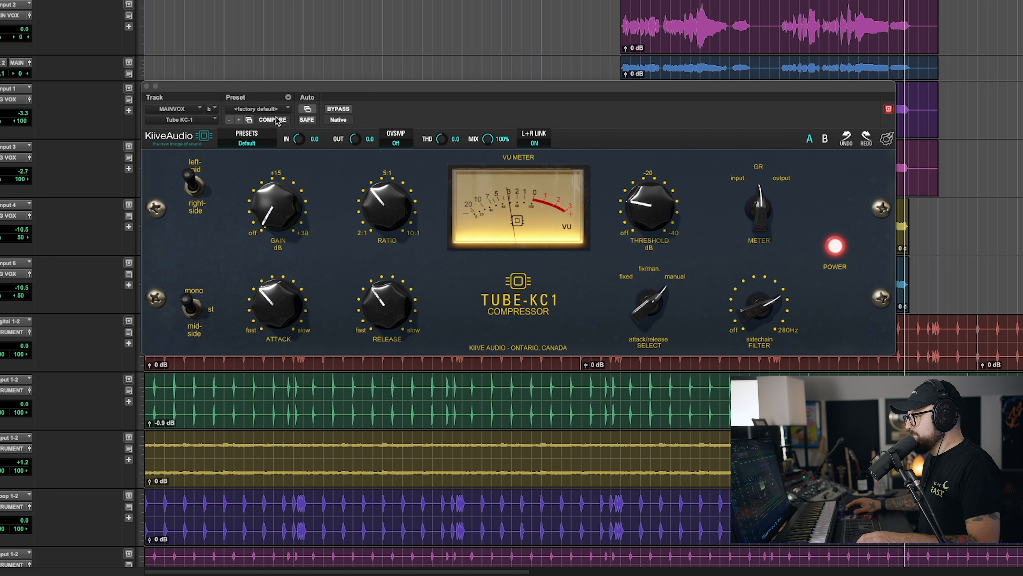
pyautogui.moveTo(718, 155)
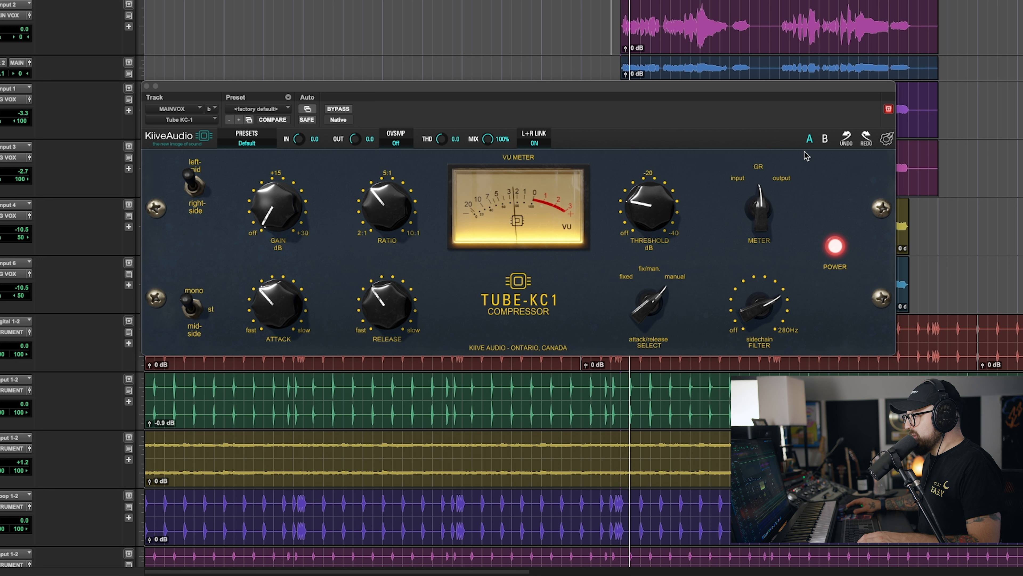
# Step: Compare A/B settings, raise makeup gain to about 3.3 dB, then bypass the vocal compressor
pyautogui.click(825, 139)
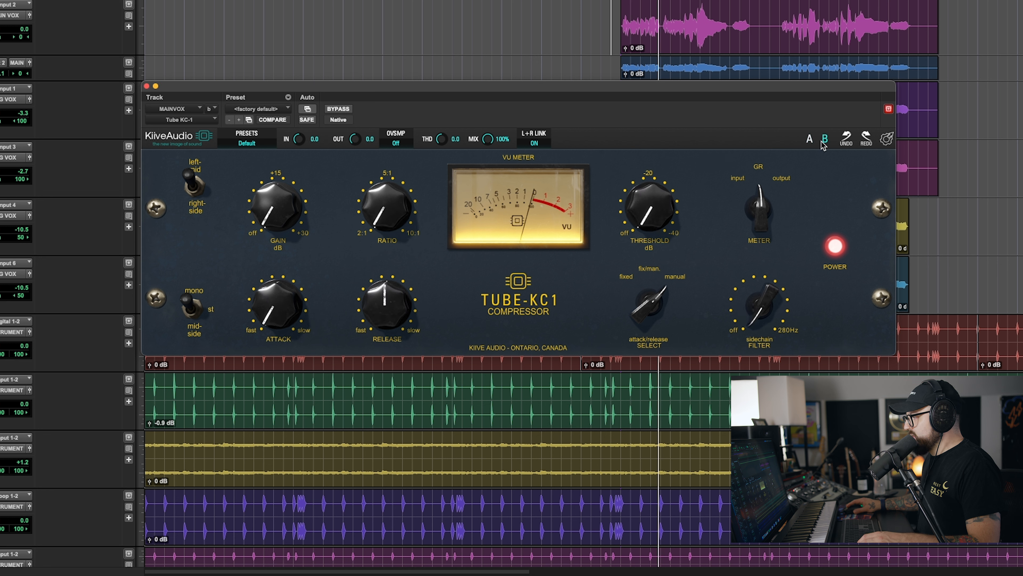
pyautogui.click(809, 138)
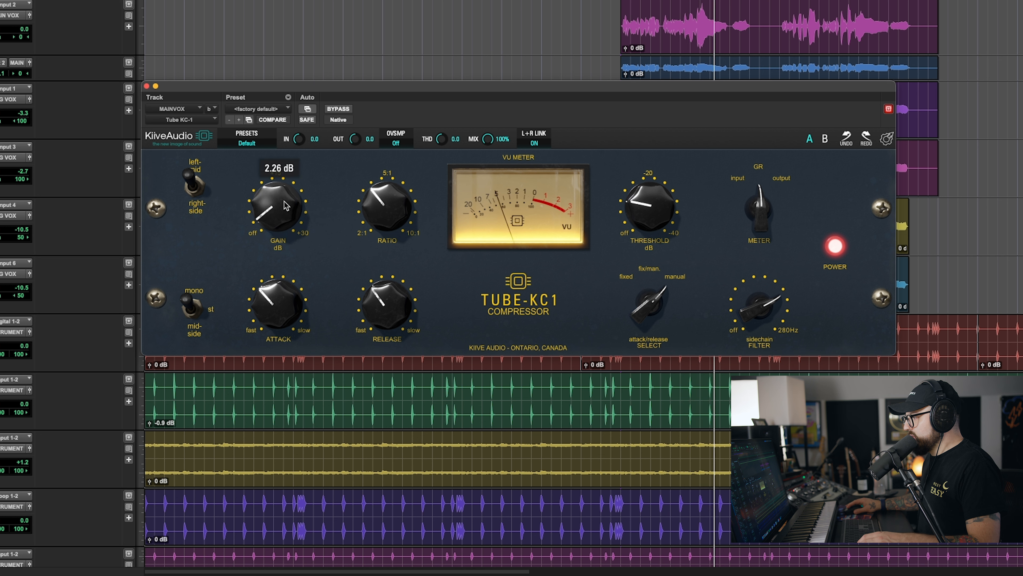
pyautogui.moveTo(278, 203); pyautogui.dragTo(280, 189)
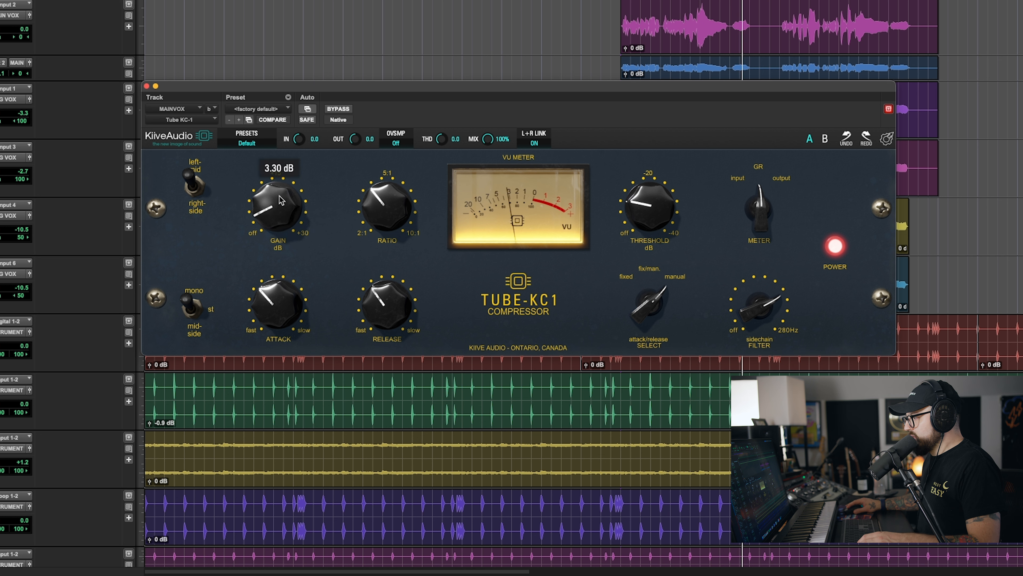
pyautogui.moveTo(277, 203); pyautogui.dragTo(277, 183)
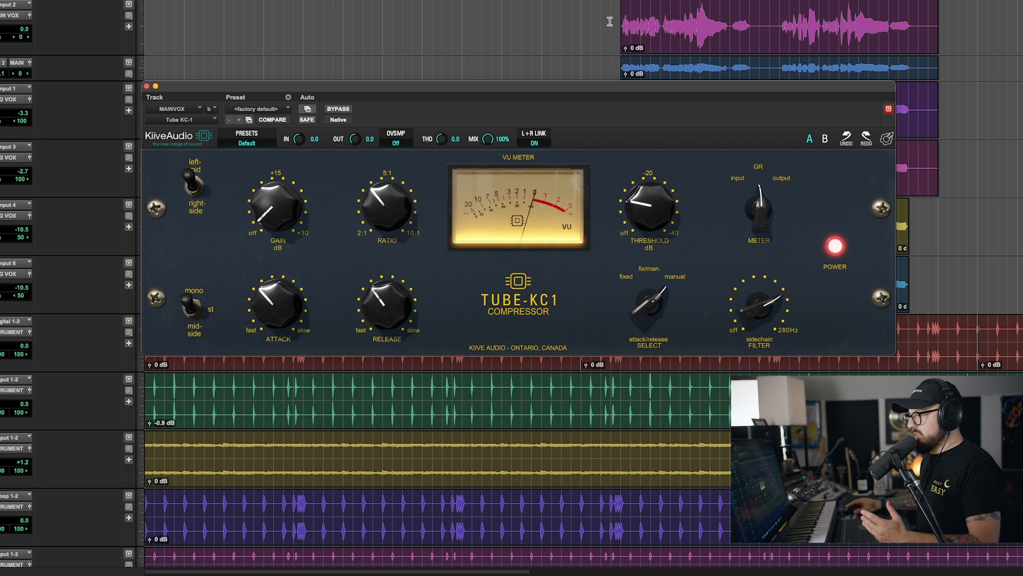
pyautogui.click(338, 108)
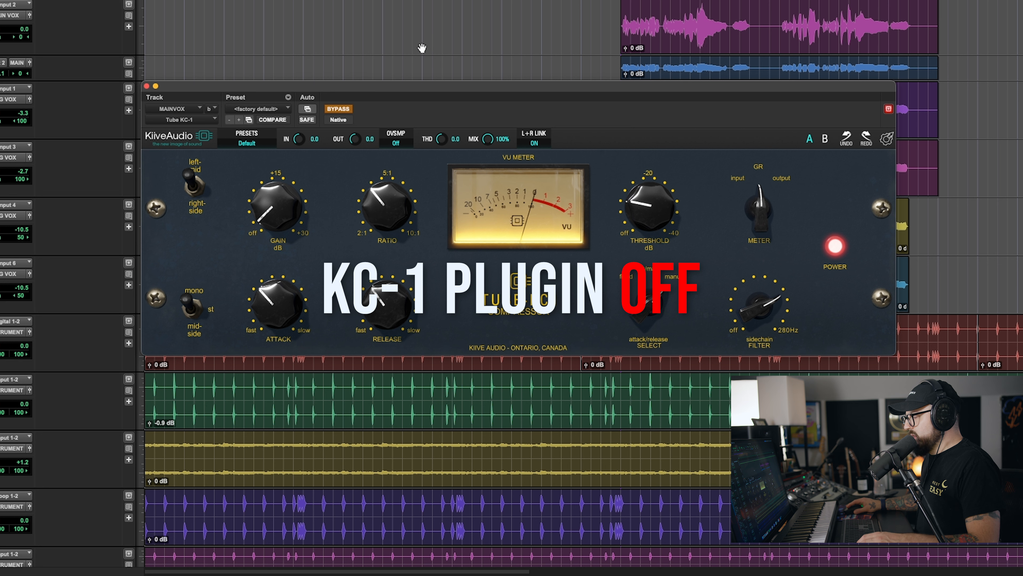
pyautogui.moveTo(402, 48)
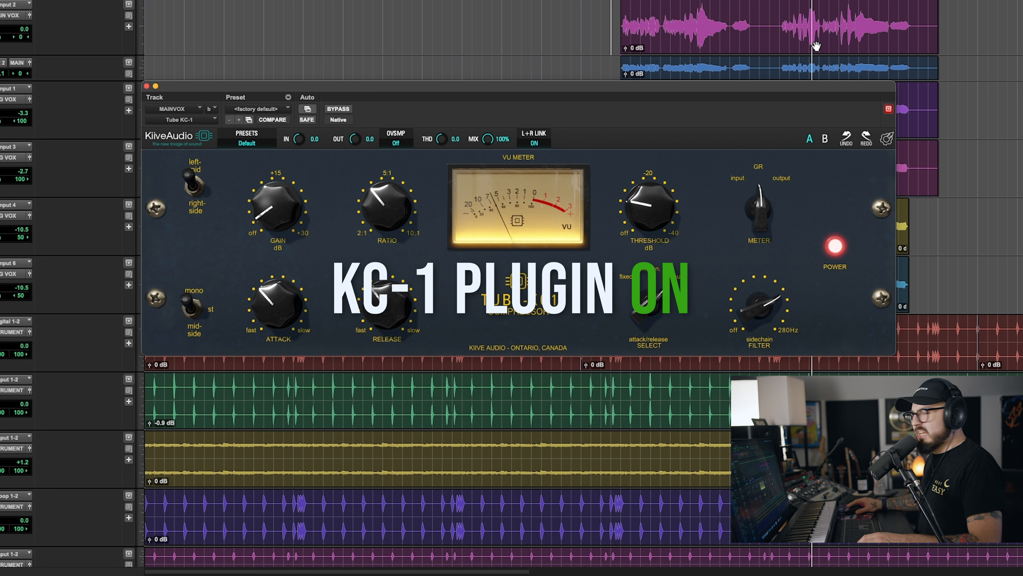
pyautogui.moveTo(776, 67)
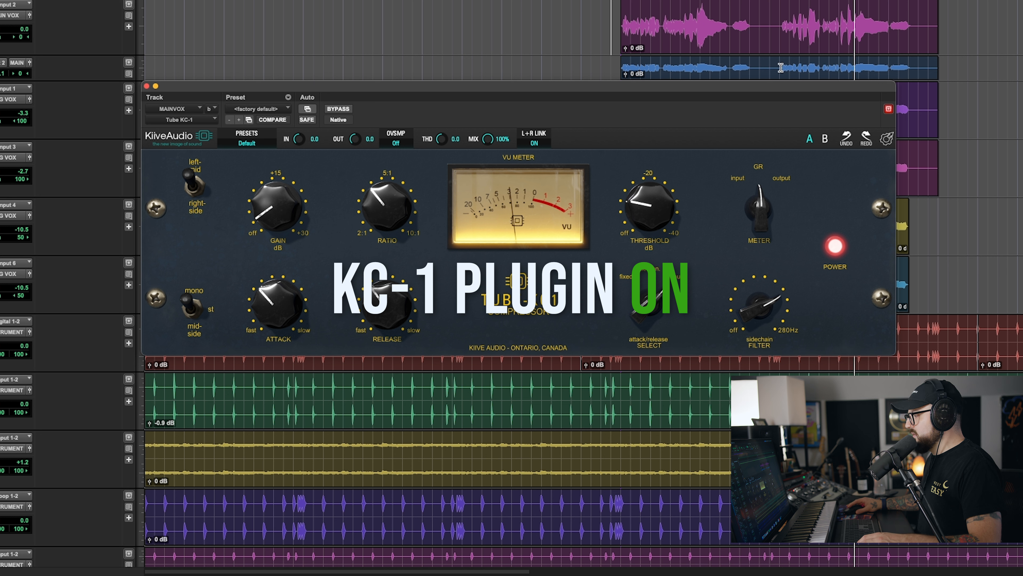
pyautogui.moveTo(747, 90)
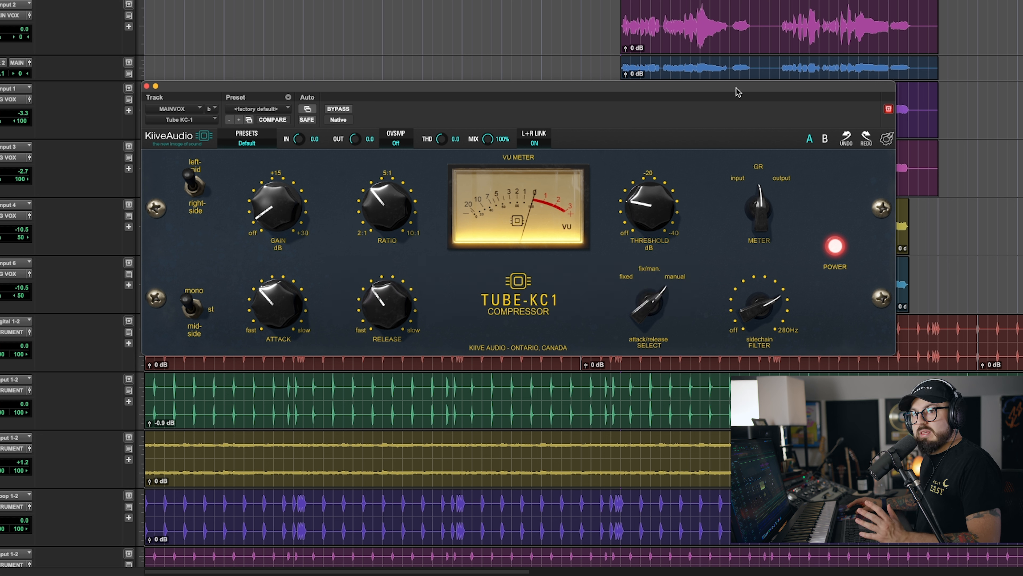
pyautogui.moveTo(746, 112)
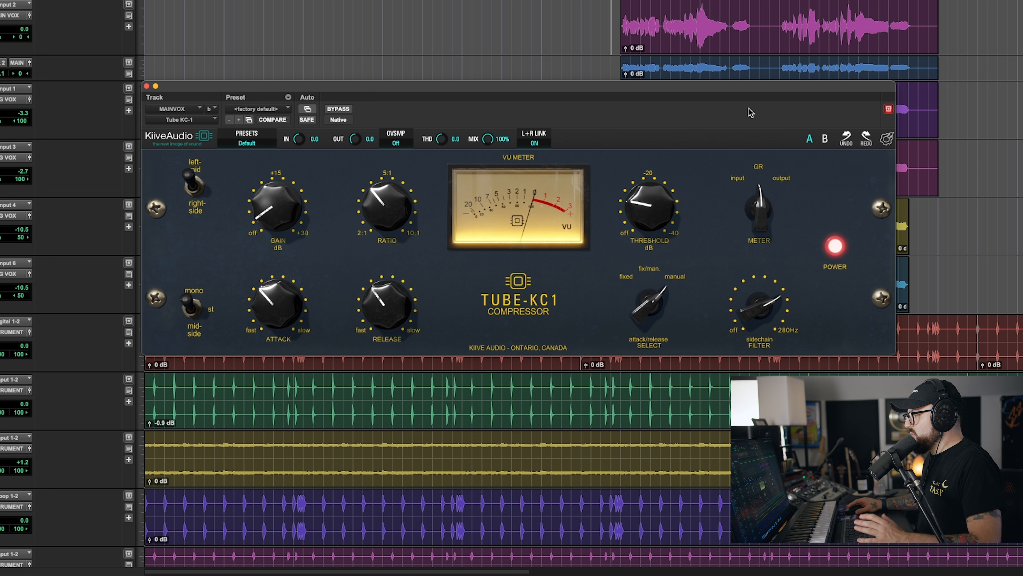
pyautogui.moveTo(651, 209)
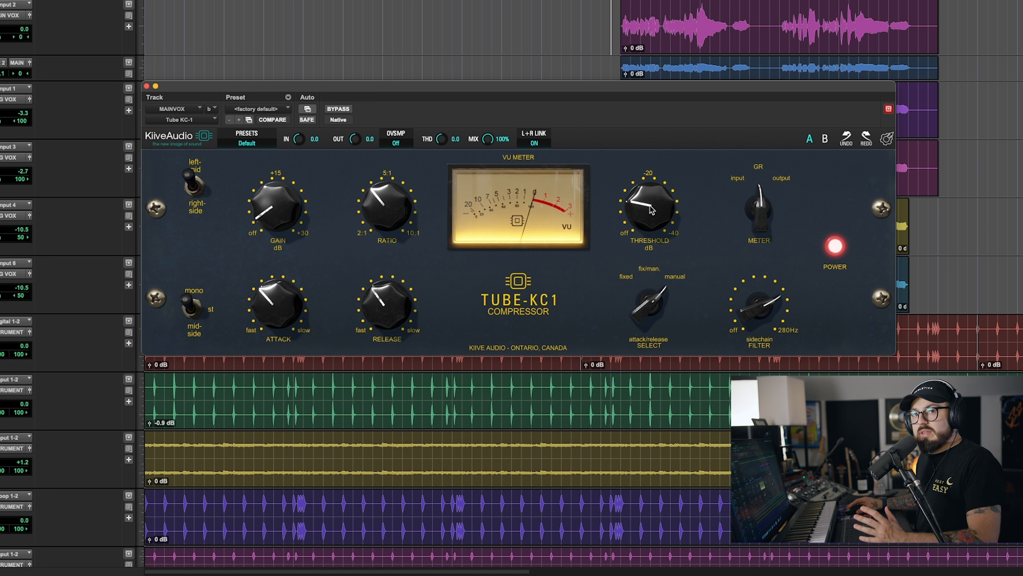
pyautogui.moveTo(654, 206)
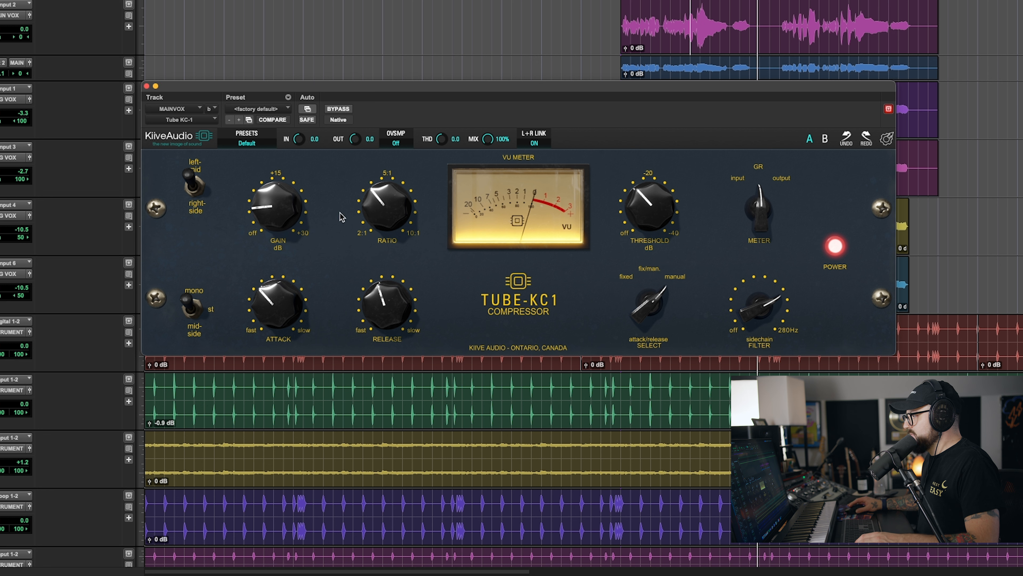
pyautogui.moveTo(358, 159)
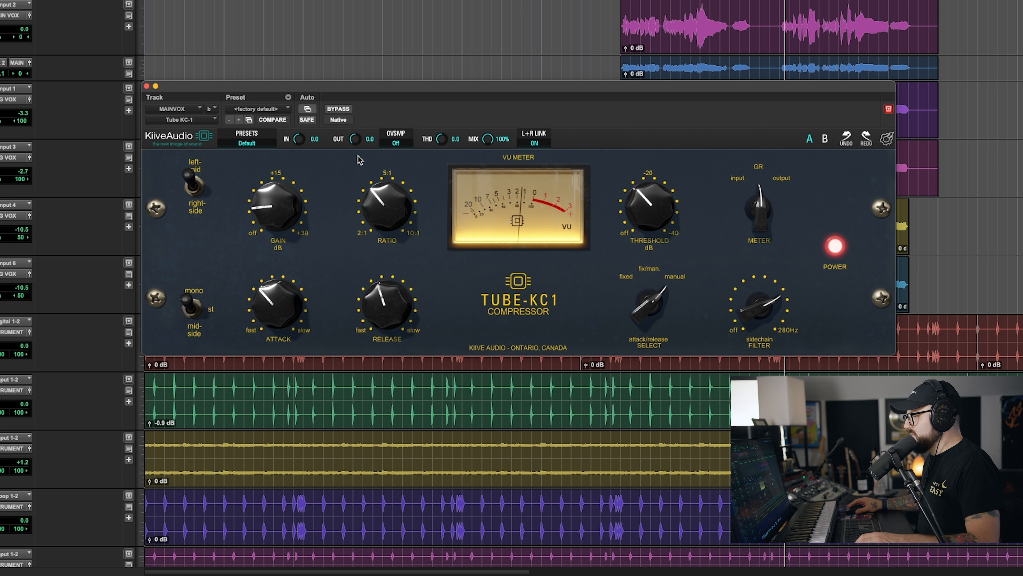
# Step: Move the Tube-KC1 panel higher over the session tracks
pyautogui.moveTo(277, 203); pyautogui.dragTo(257, 215)
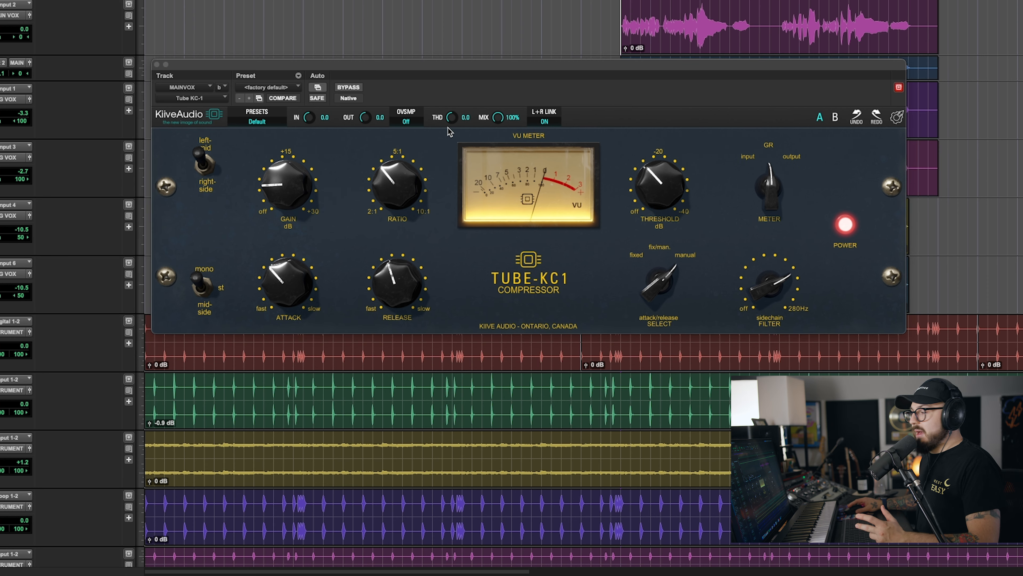
pyautogui.moveTo(447, 129)
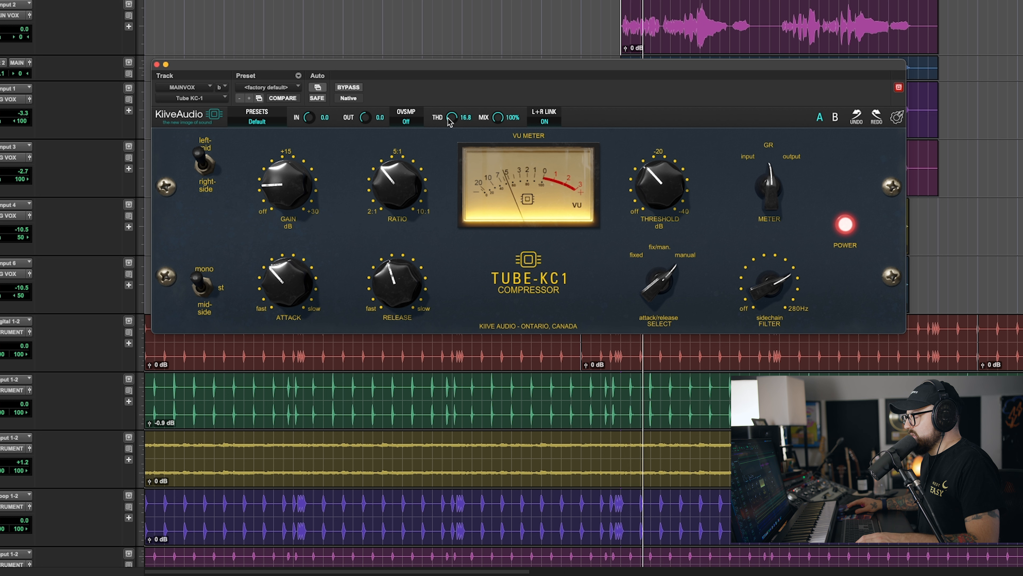
pyautogui.moveTo(32, 49)
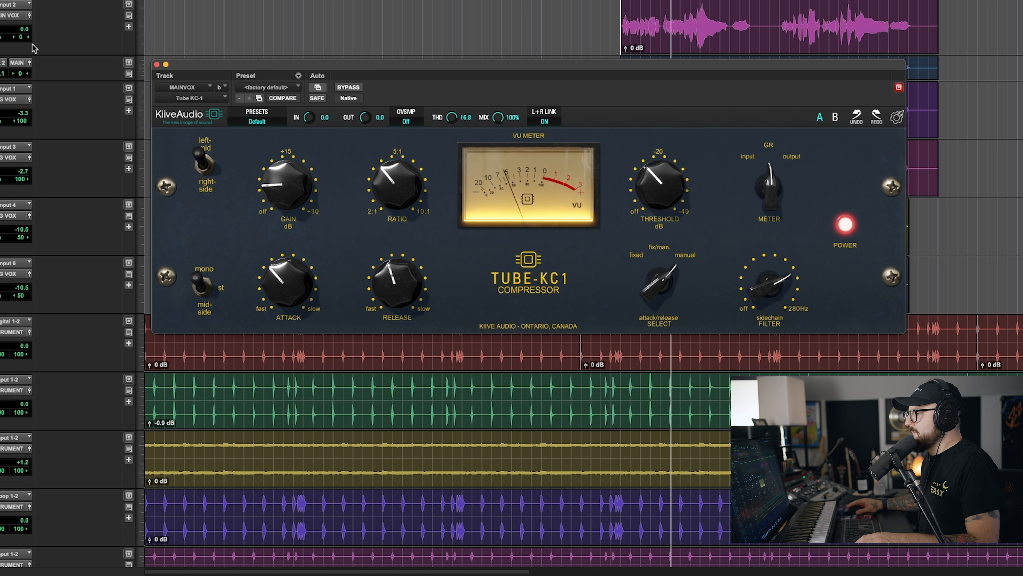
# Step: Set the vocal compressor's makeup gain to about 6.15 dB
pyautogui.moveTo(286, 182); pyautogui.dragTo(297, 186)
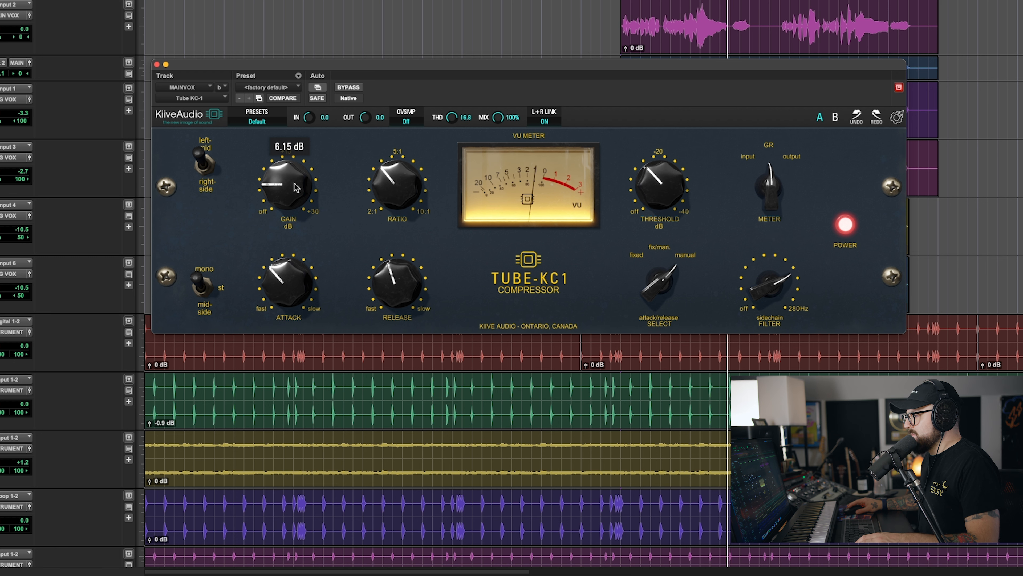
pyautogui.moveTo(288, 183); pyautogui.dragTo(291, 157)
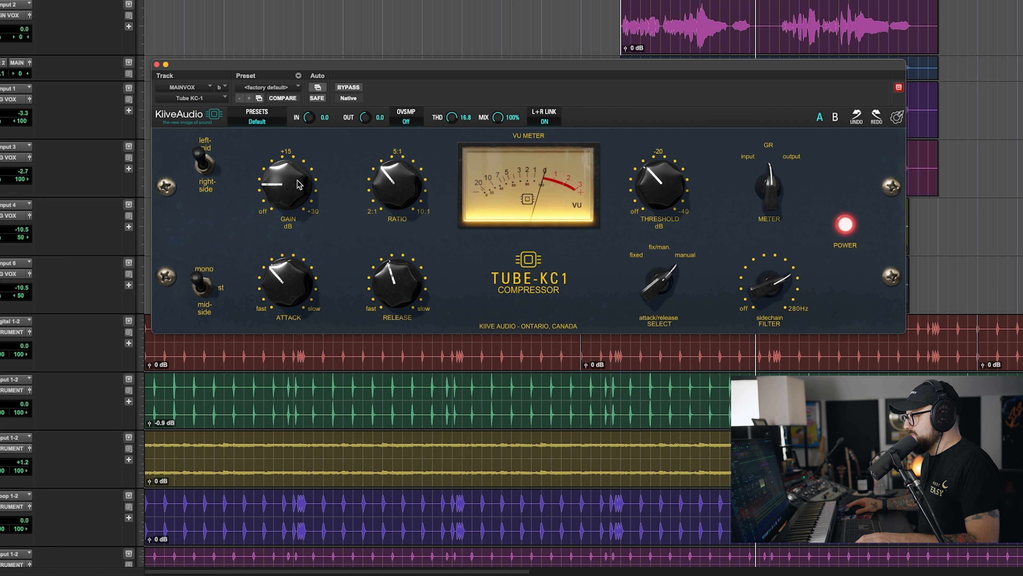
pyautogui.moveTo(358, 69)
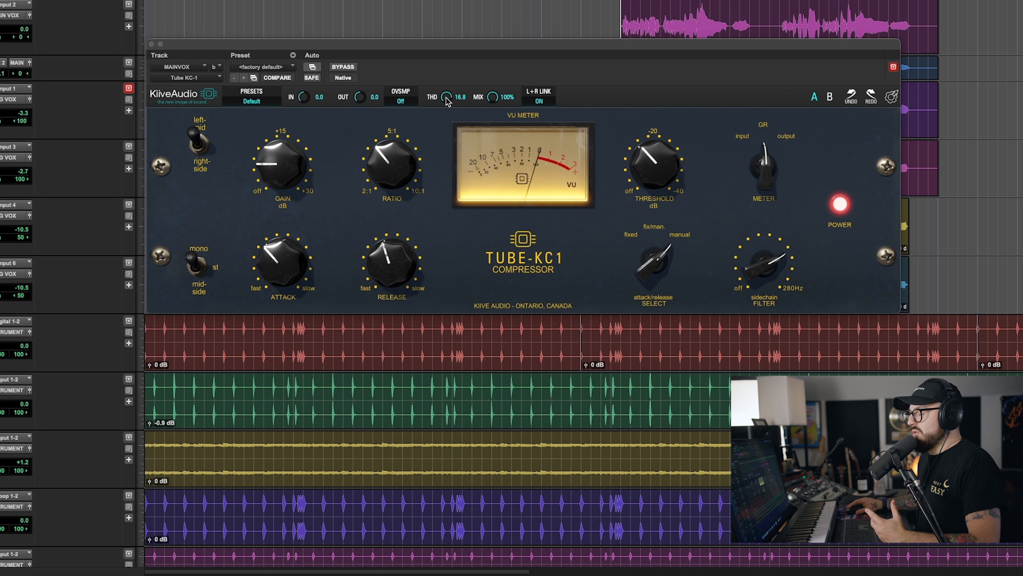
pyautogui.moveTo(447, 102)
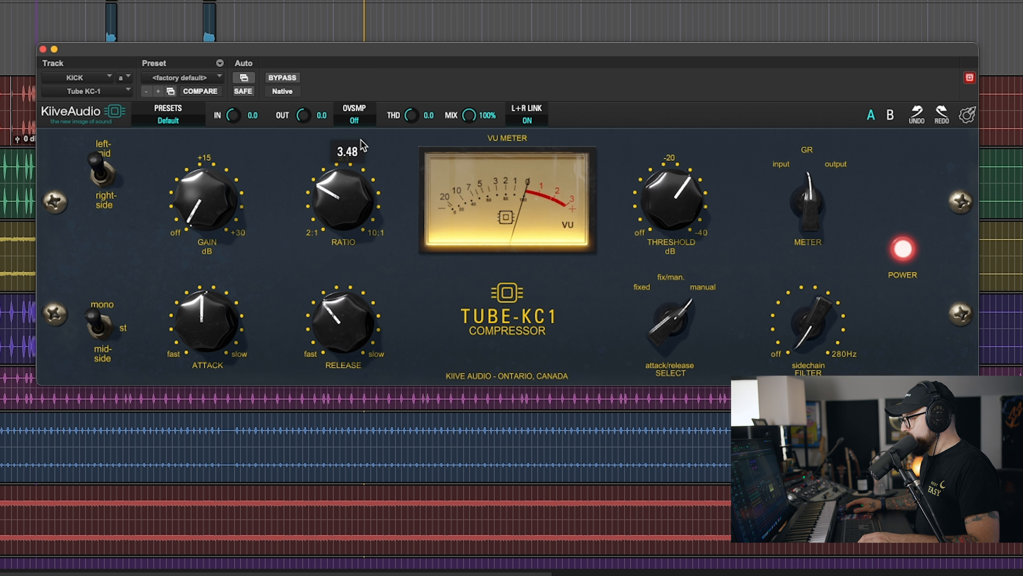
# Step: Raise the kick compressor's ratio toward 5:1 and move on to the next Tube-KC1
pyautogui.moveTo(342, 196); pyautogui.dragTo(342, 176)
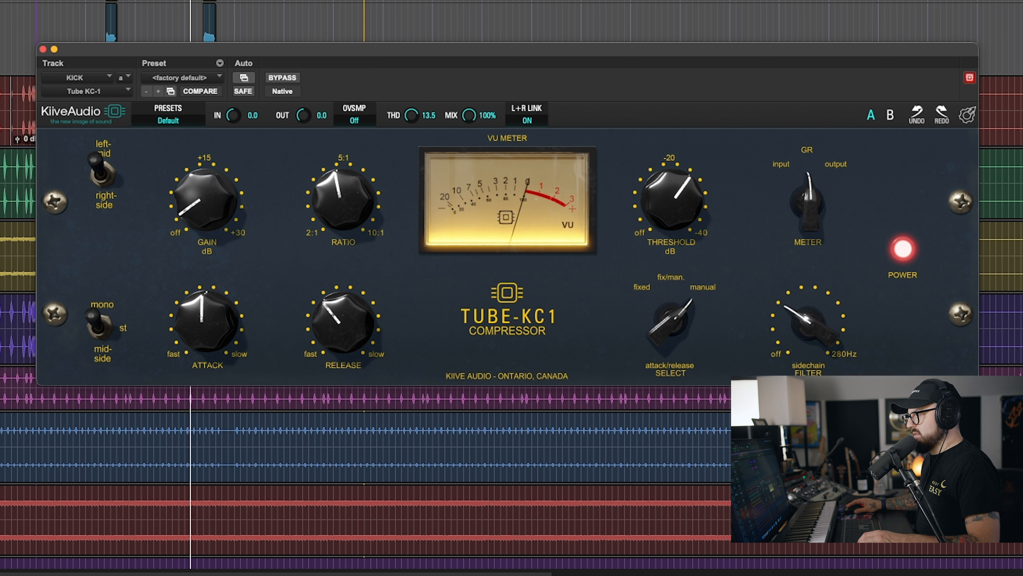
pyautogui.click(282, 77)
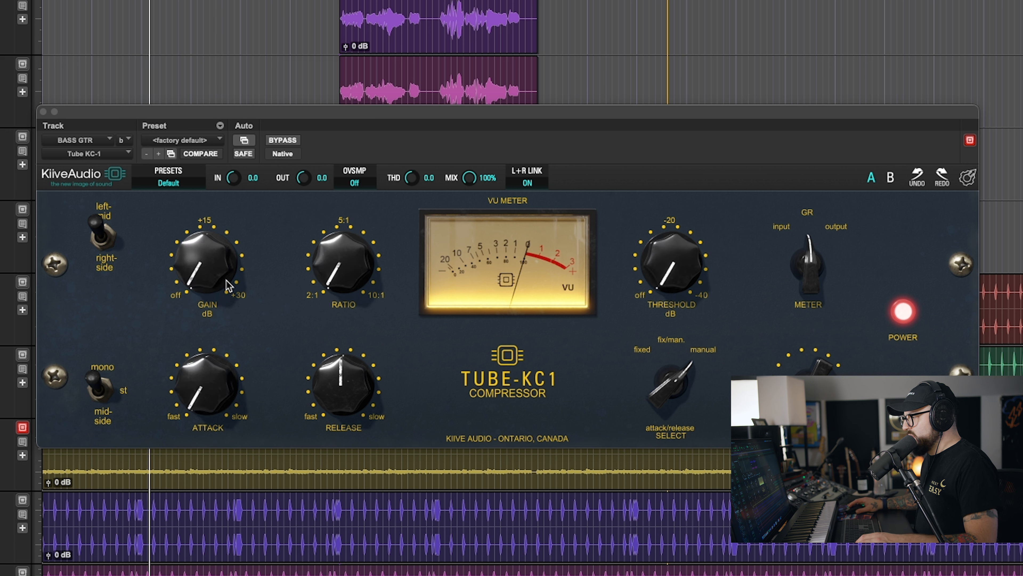
pyautogui.moveTo(922, 135)
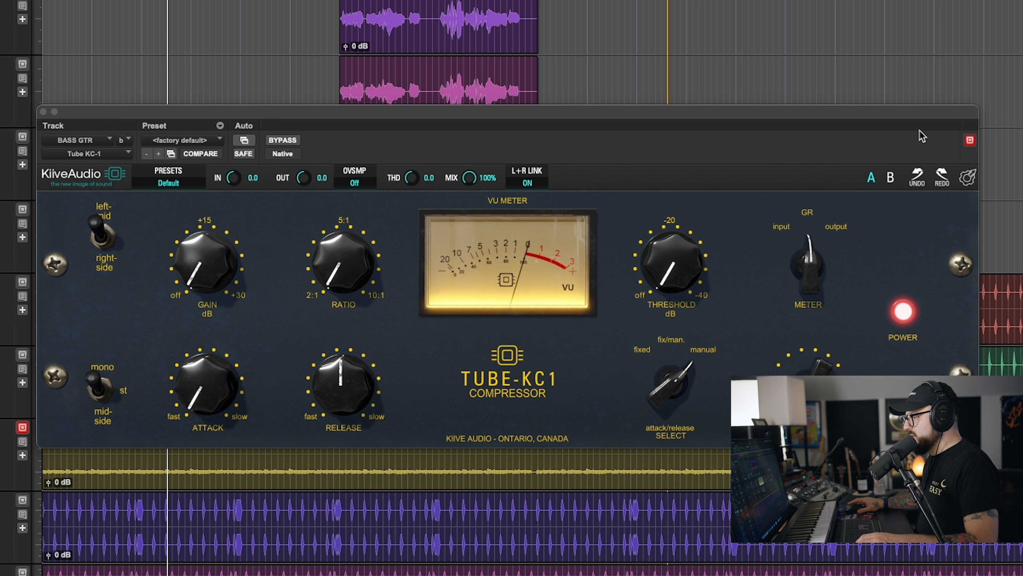
pyautogui.moveTo(369, 286)
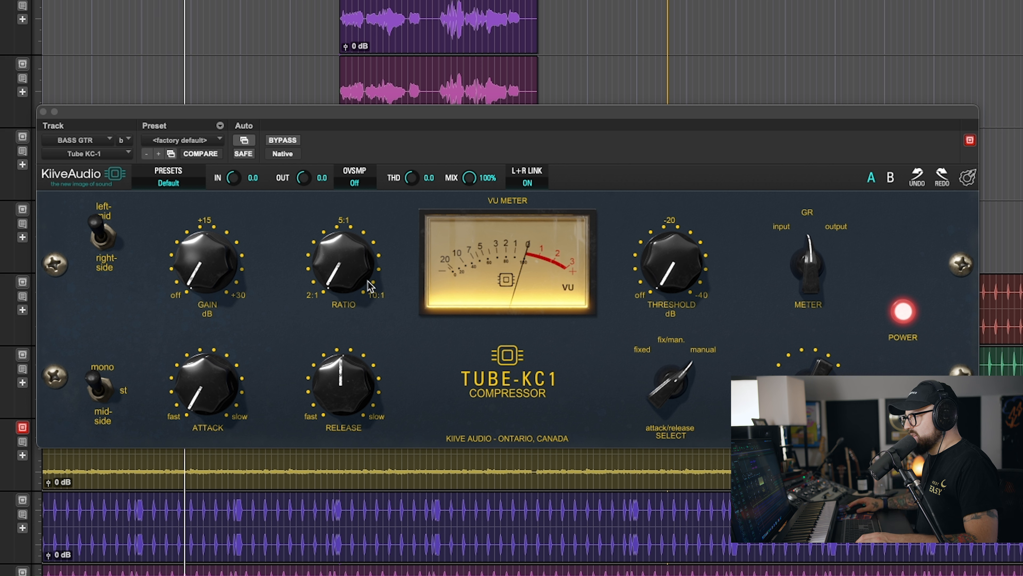
pyautogui.moveTo(584, 270)
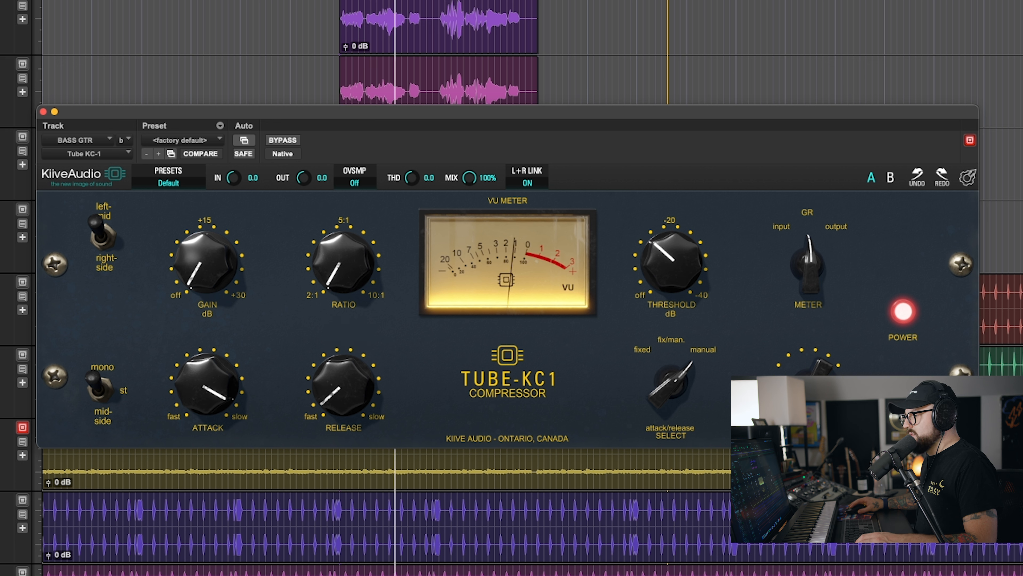
# Step: Adjust controls on the BASS GTR Tube-KC1 compressor panel
pyautogui.click(282, 139)
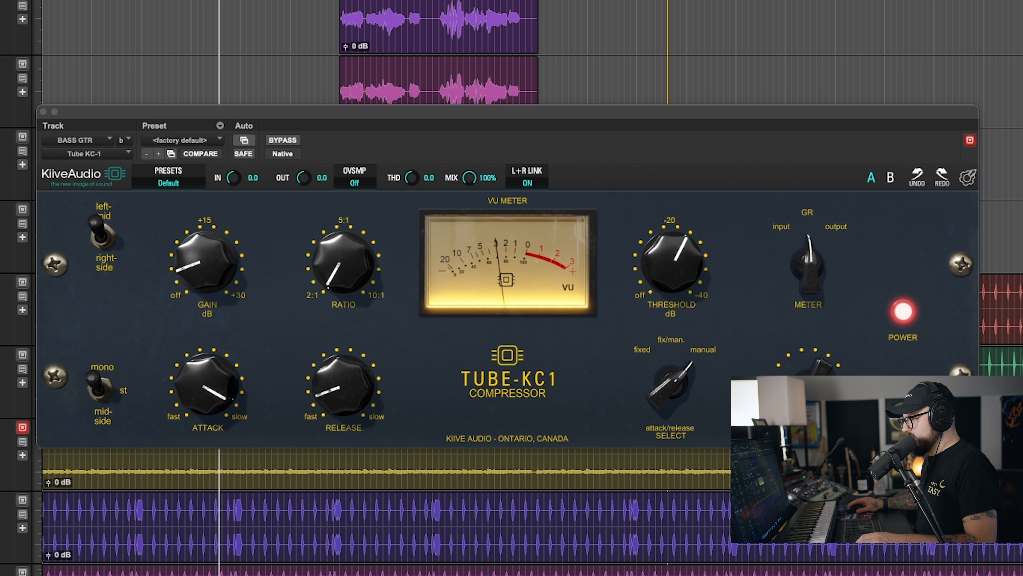
pyautogui.click(282, 140)
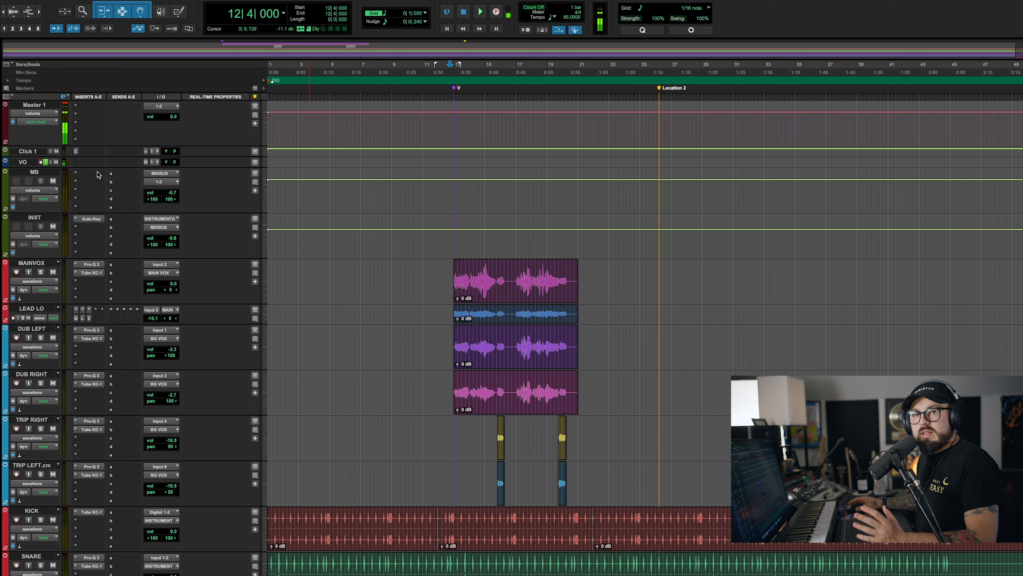
# Step: Play the full mix, then bring up the Tube-KC1 on the DUB LEFT vocal track
pyautogui.click(479, 12)
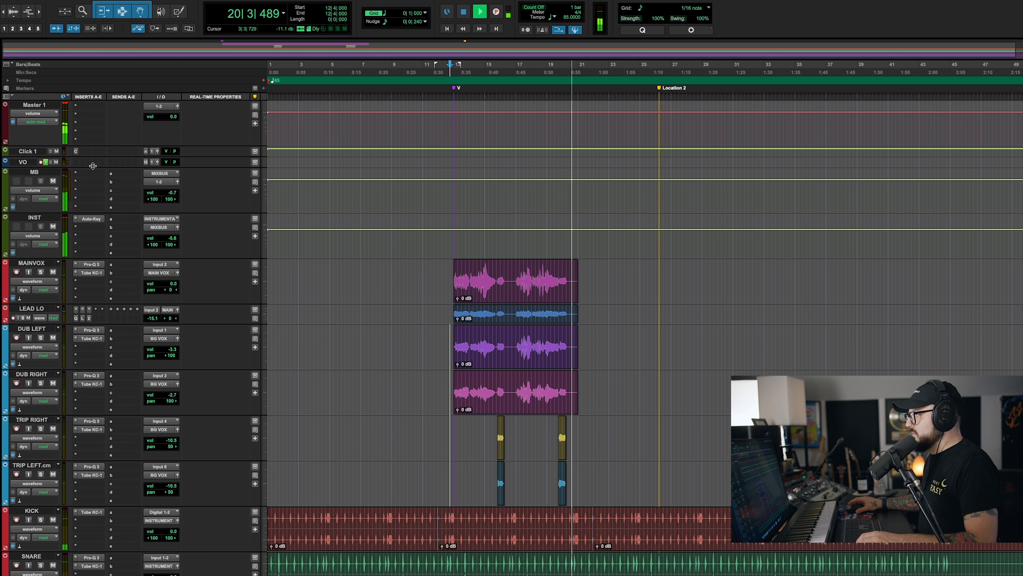
pyautogui.doubleClick(90, 338)
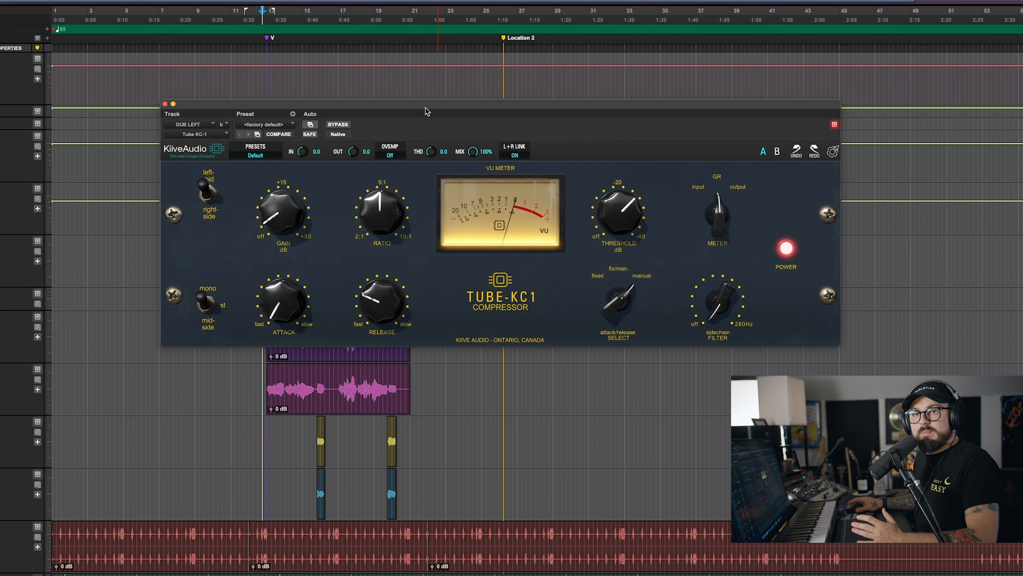